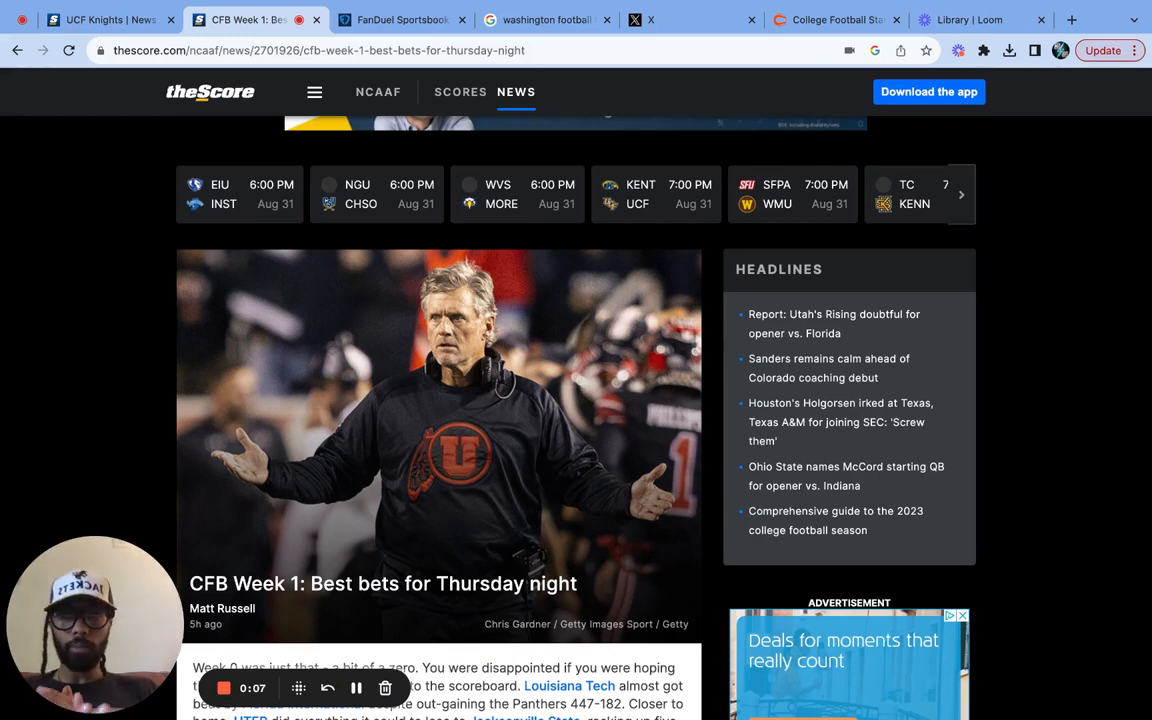
{"action": "mouse_move", "coordinate": [676, 402]}
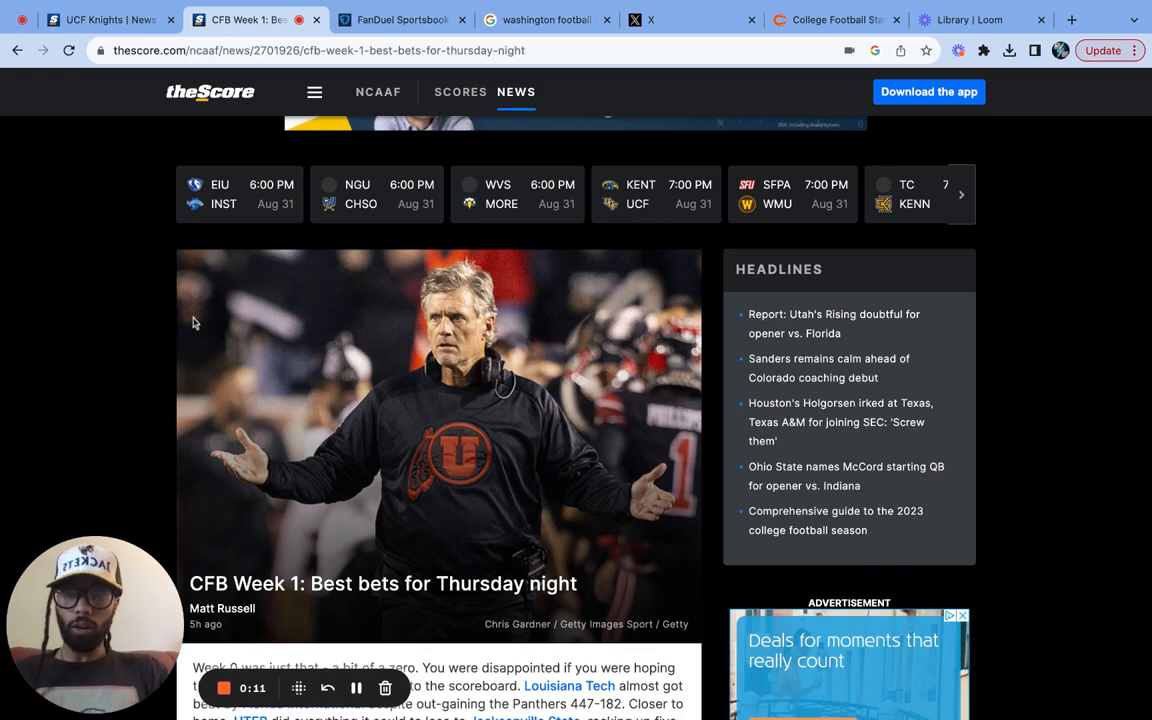
- Scroll through the opening game previews of theScore's CFB Week 1 best-bets article
{"action": "scroll", "scroll_direction": "down", "scroll_amount": 3}
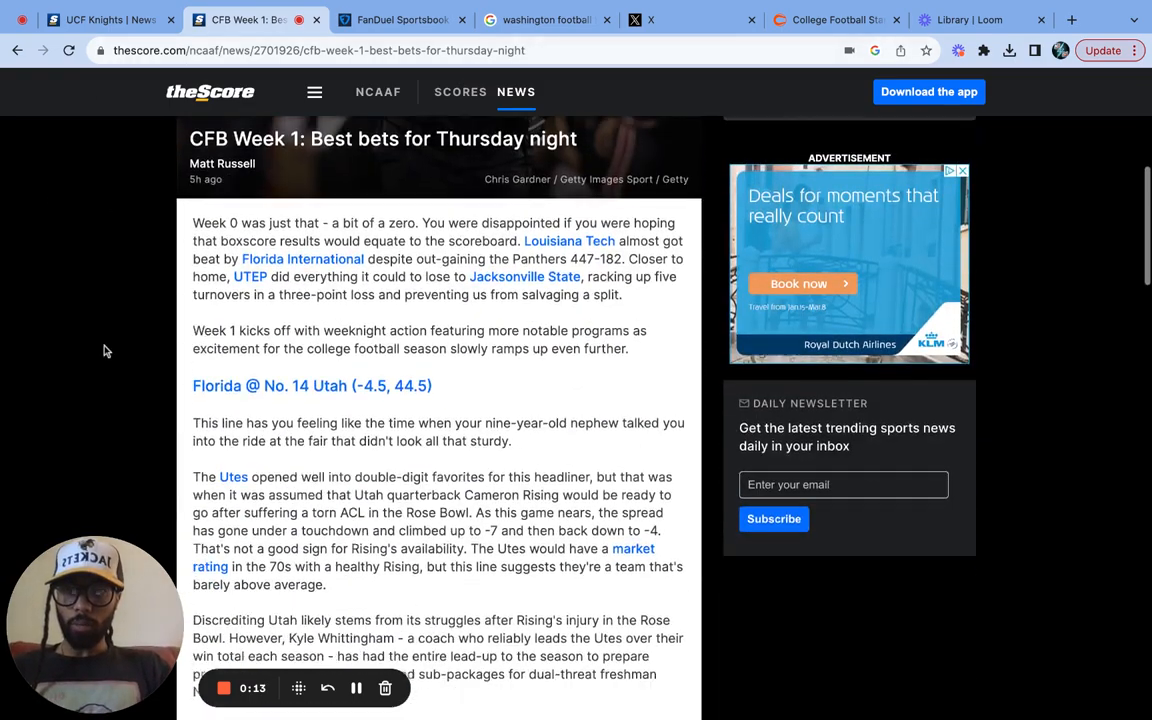
{"action": "scroll", "scroll_direction": "up", "scroll_amount": 3}
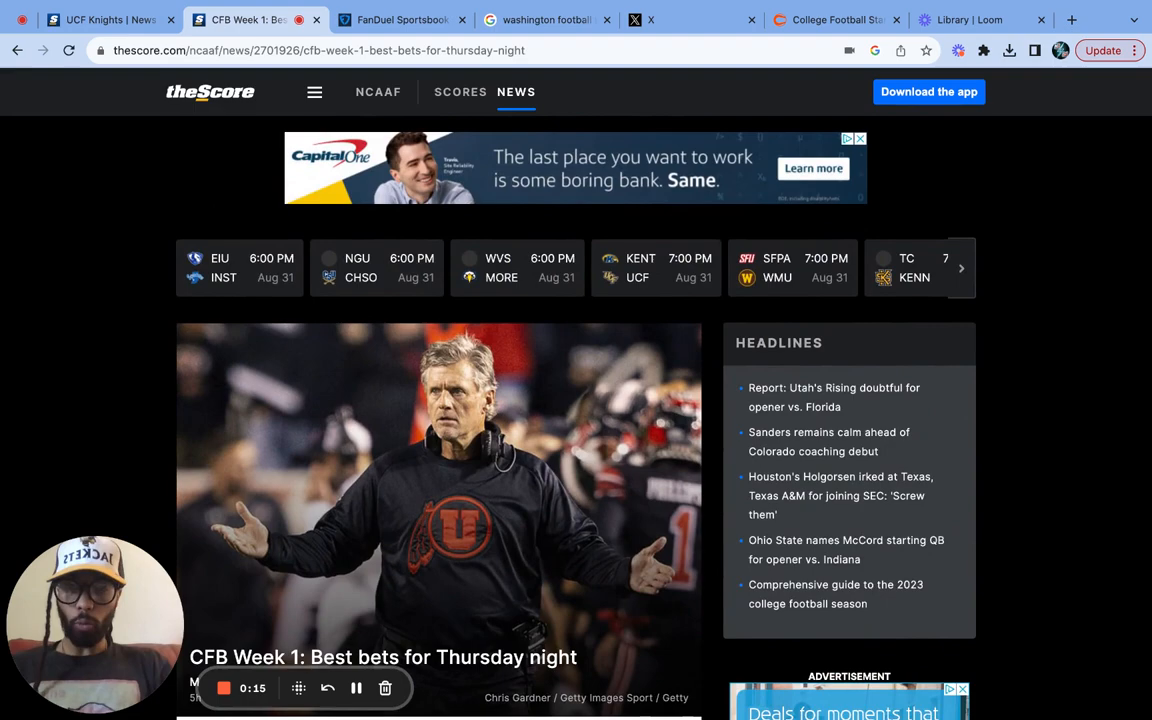
{"action": "scroll", "scroll_direction": "down", "scroll_amount": 3}
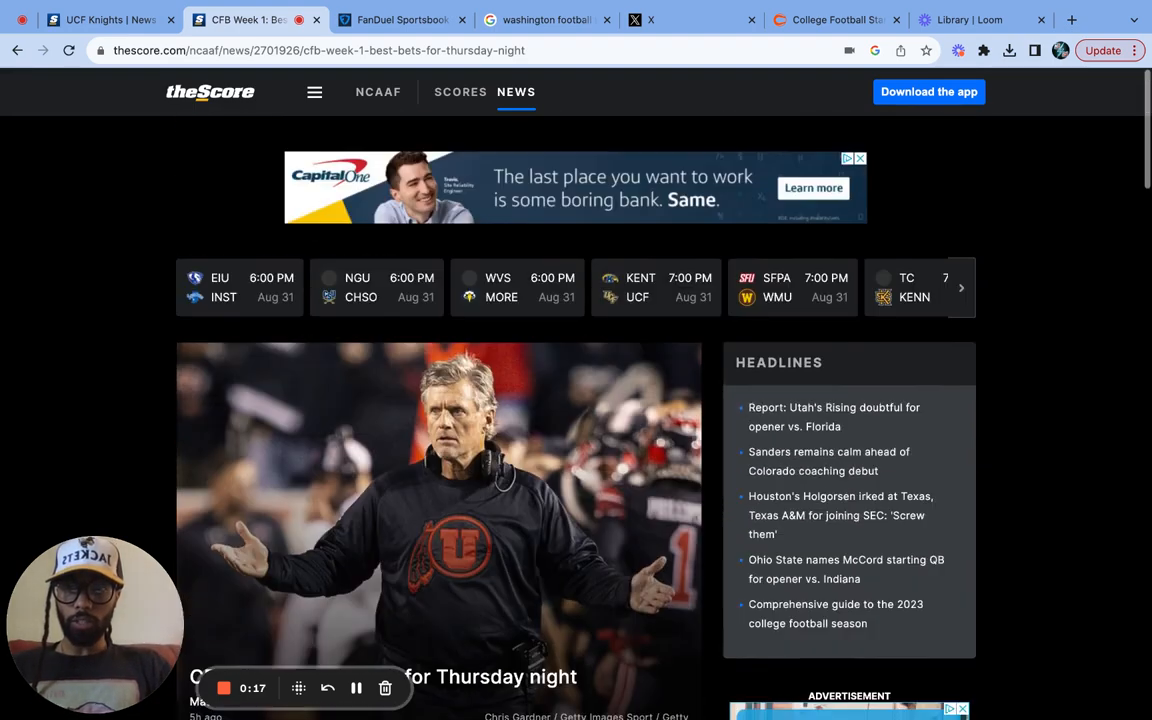
{"action": "scroll", "scroll_direction": "down", "scroll_amount": 3}
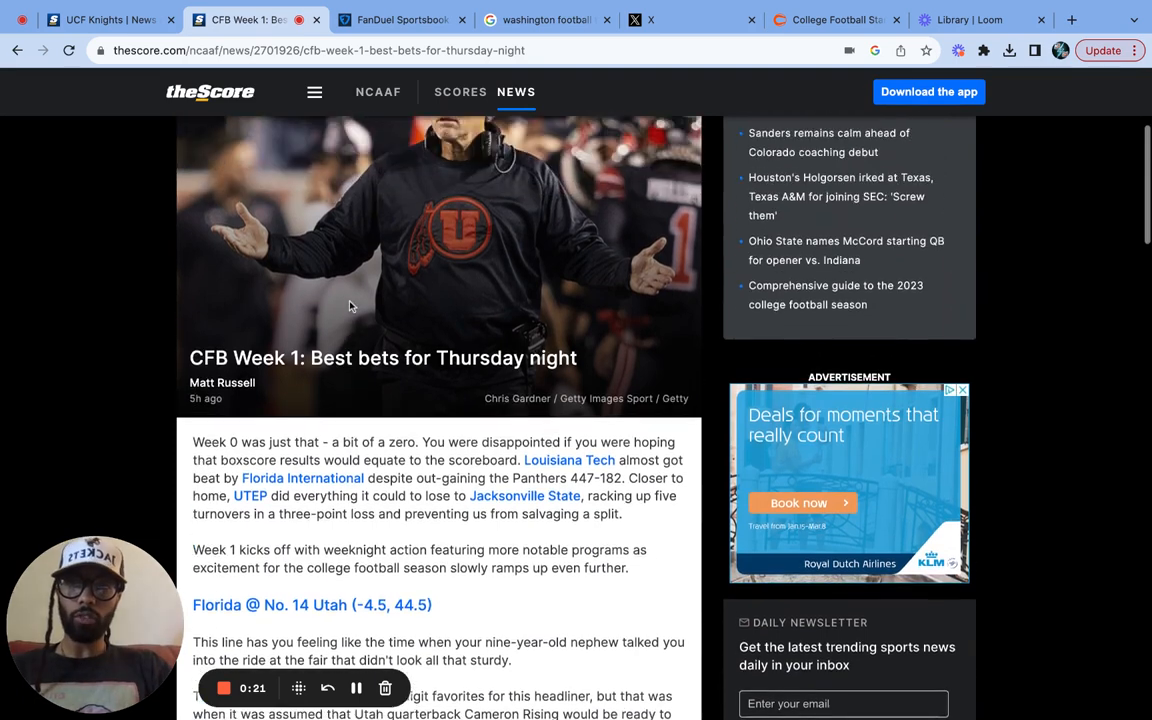
{"action": "scroll", "scroll_direction": "down", "scroll_amount": 3}
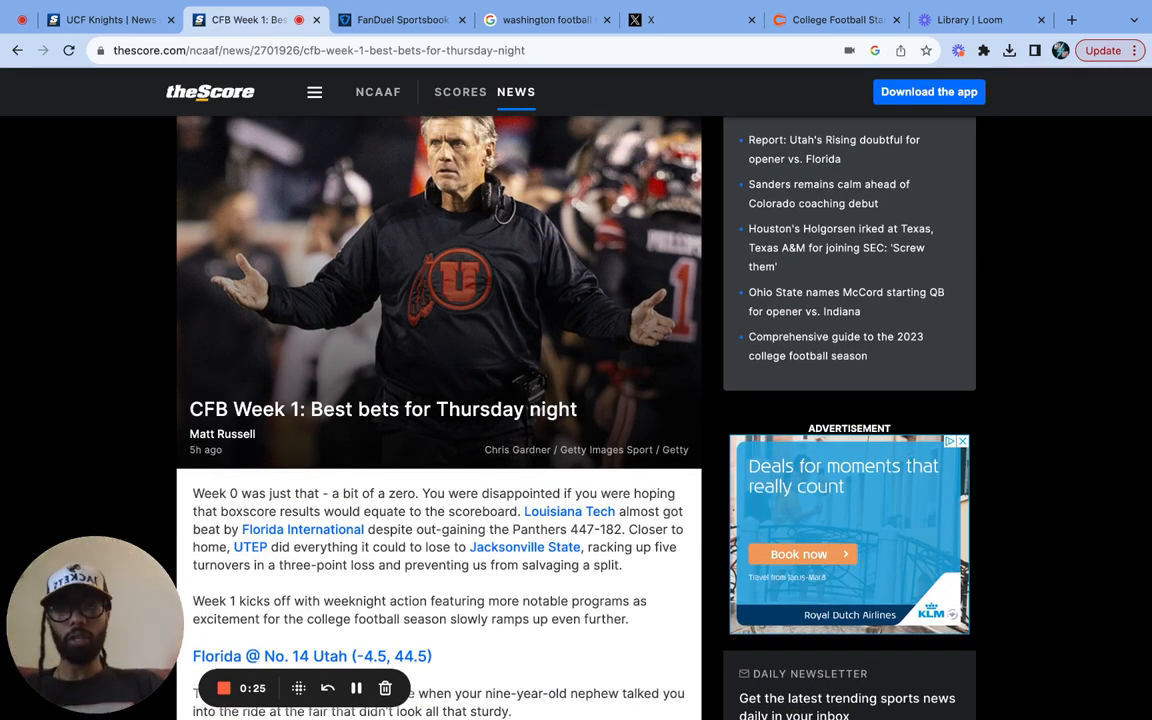
{"action": "scroll", "scroll_direction": "down", "scroll_amount": 3}
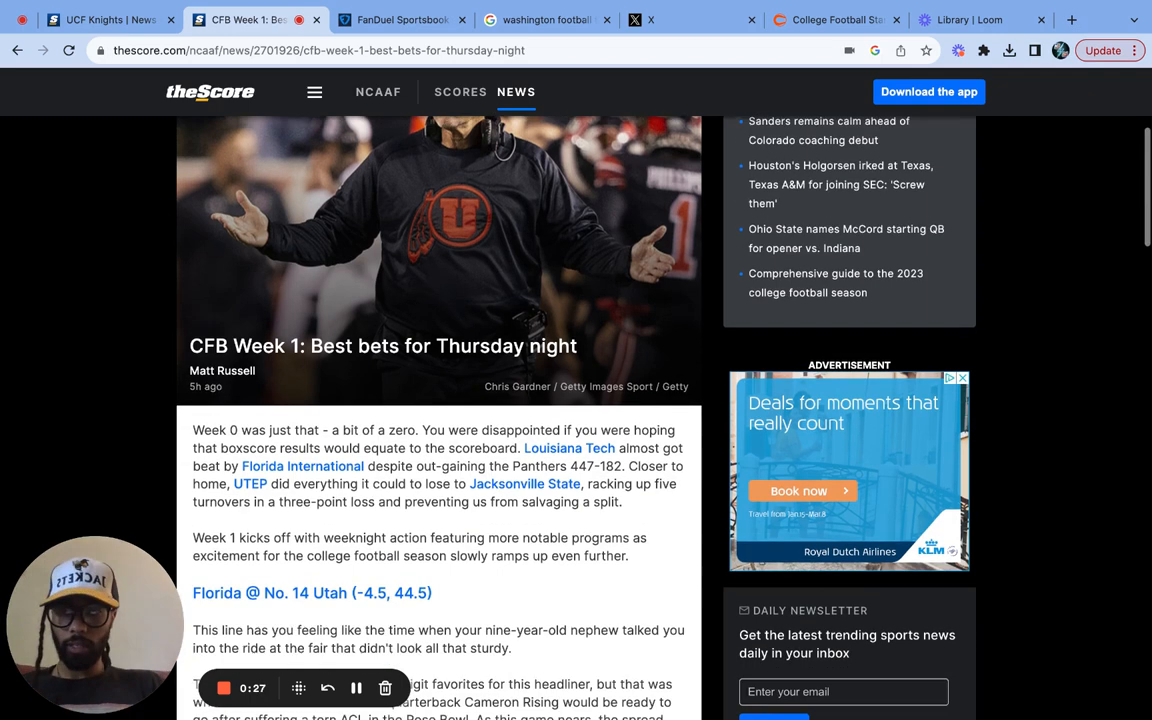
{"action": "scroll", "scroll_direction": "down", "scroll_amount": 3}
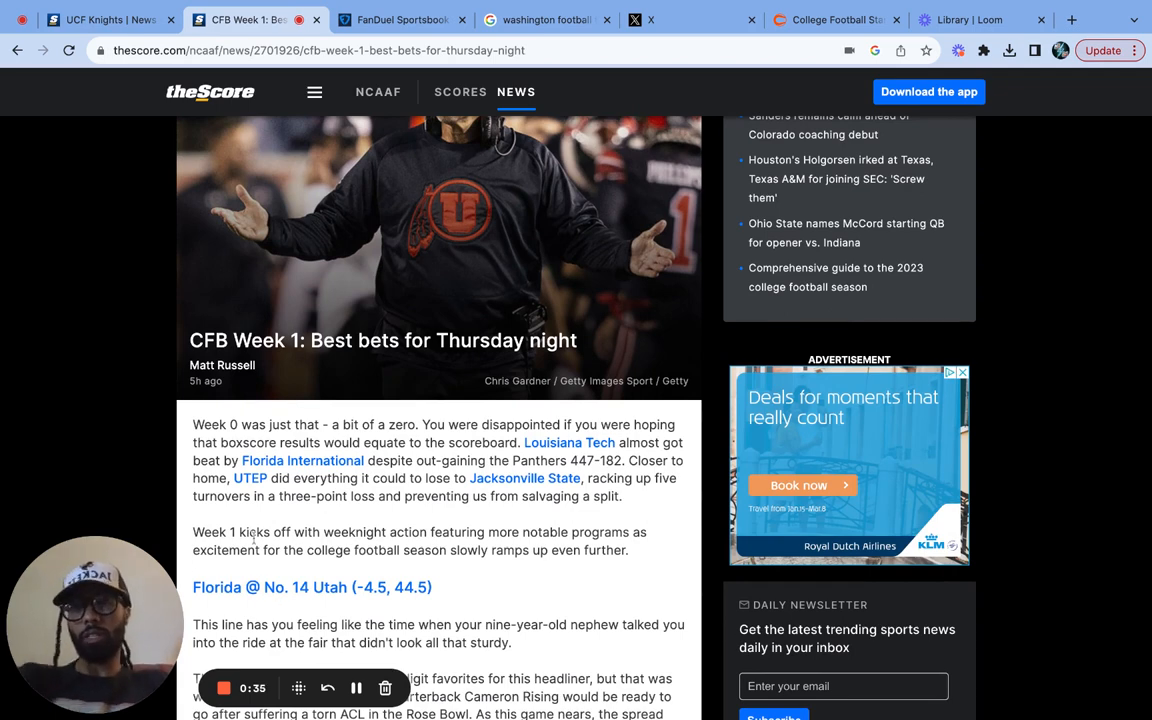
{"action": "mouse_move", "coordinate": [378, 568]}
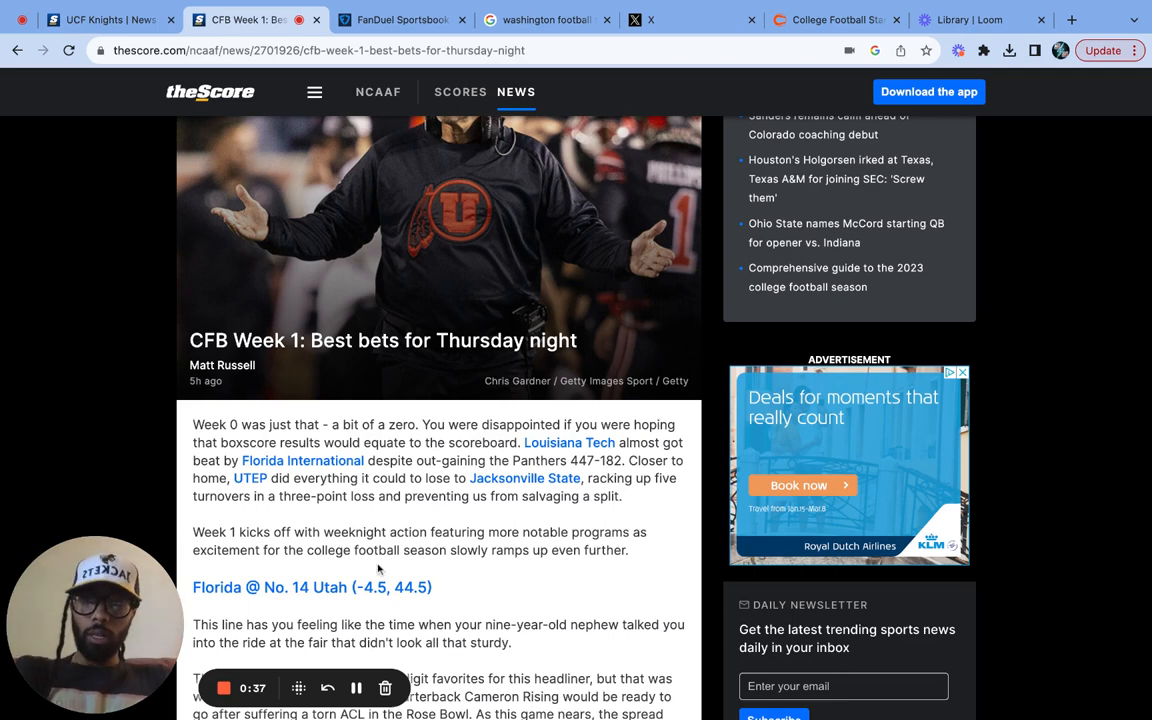
{"action": "scroll", "scroll_direction": "down", "scroll_amount": 3}
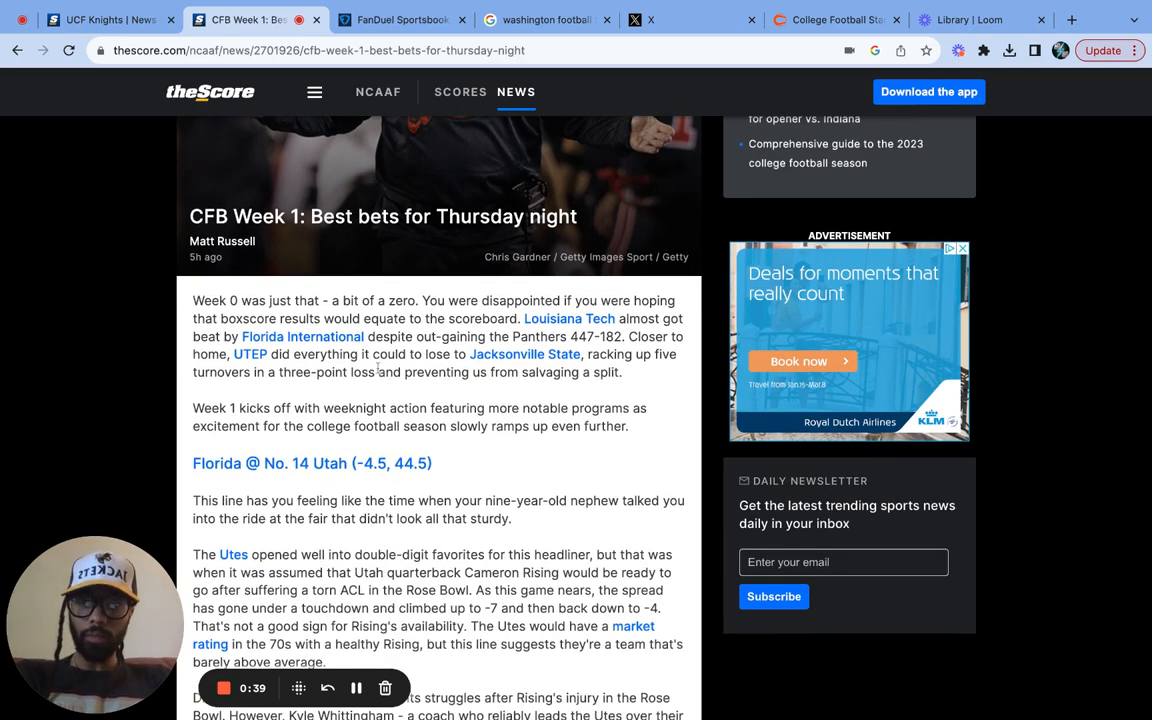
{"action": "scroll", "scroll_direction": "down", "scroll_amount": 3}
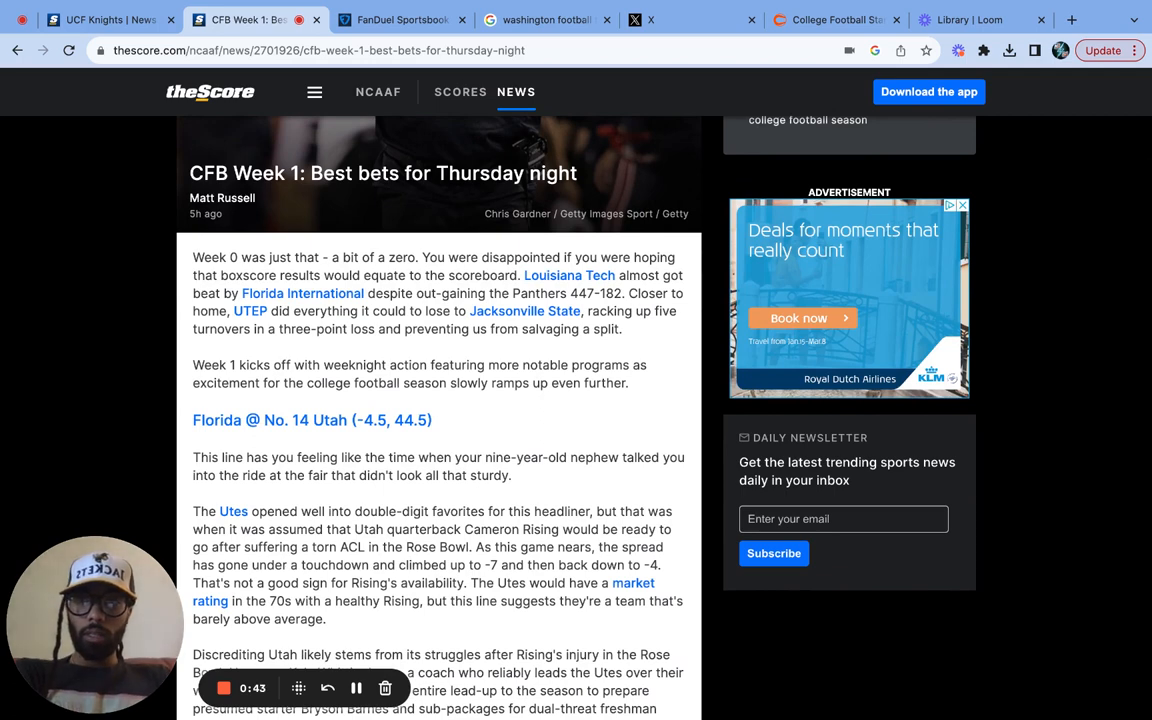
- Read on past the Utah -4.5 pick to the North Carolina State @ Connecticut heading
{"action": "scroll", "scroll_direction": "down", "scroll_amount": 3}
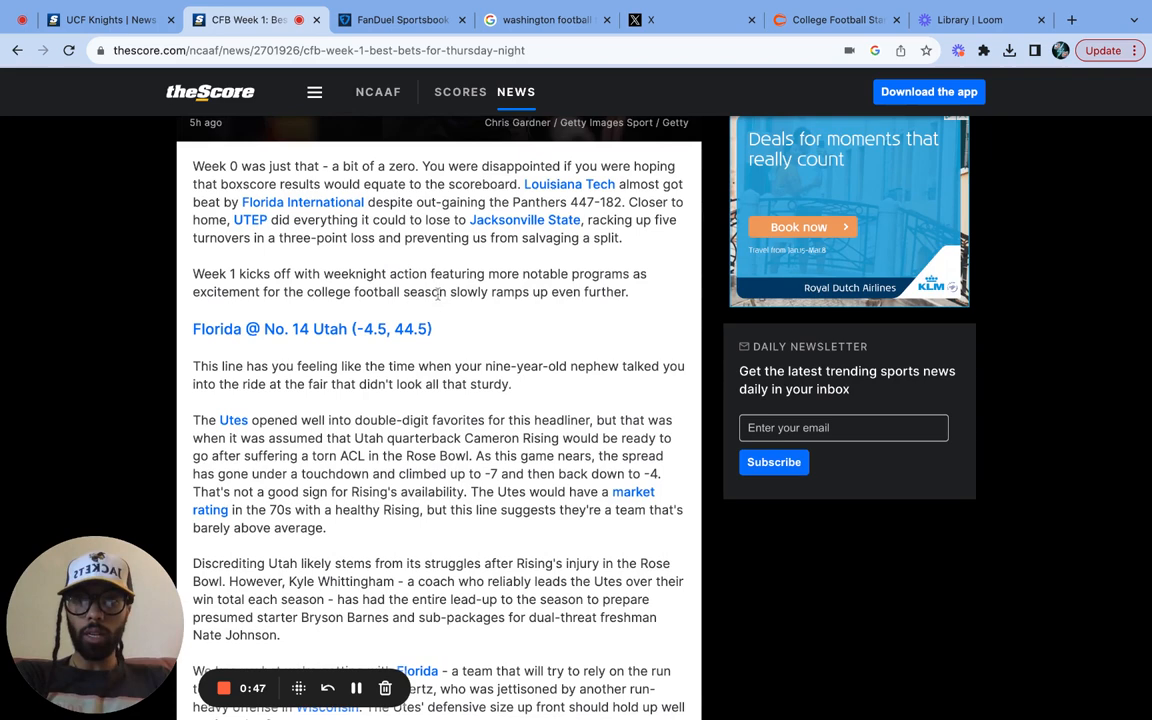
{"action": "scroll", "scroll_direction": "down", "scroll_amount": 3}
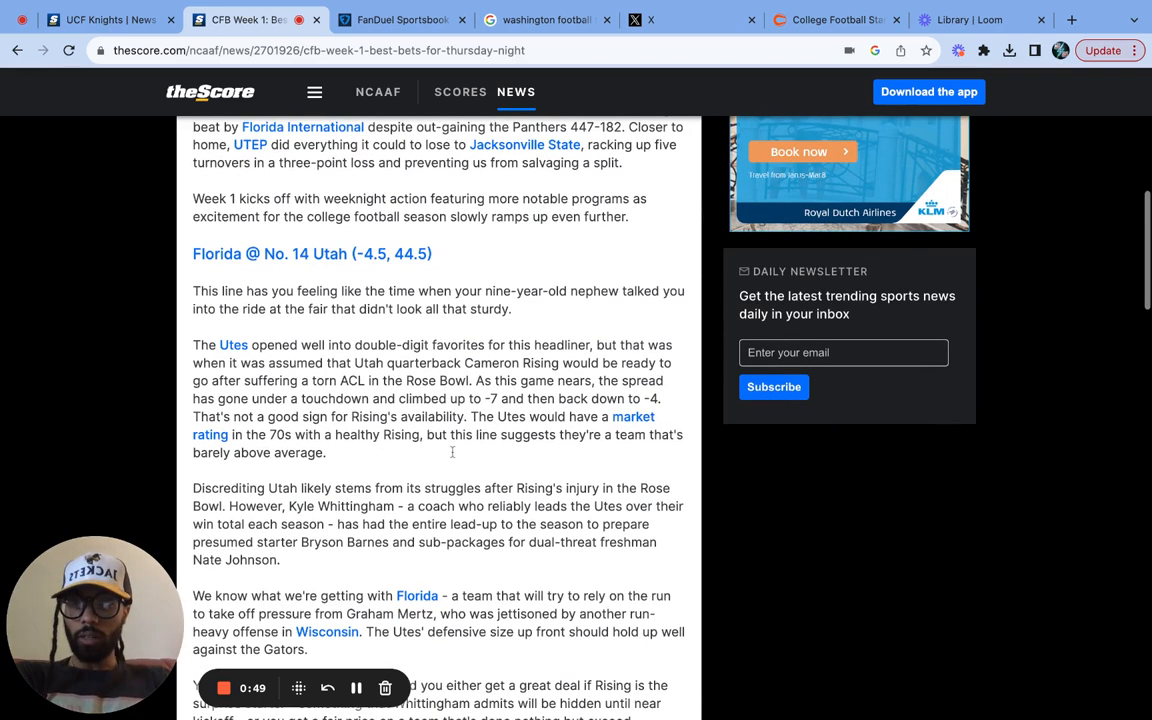
{"action": "mouse_move", "coordinate": [276, 288]}
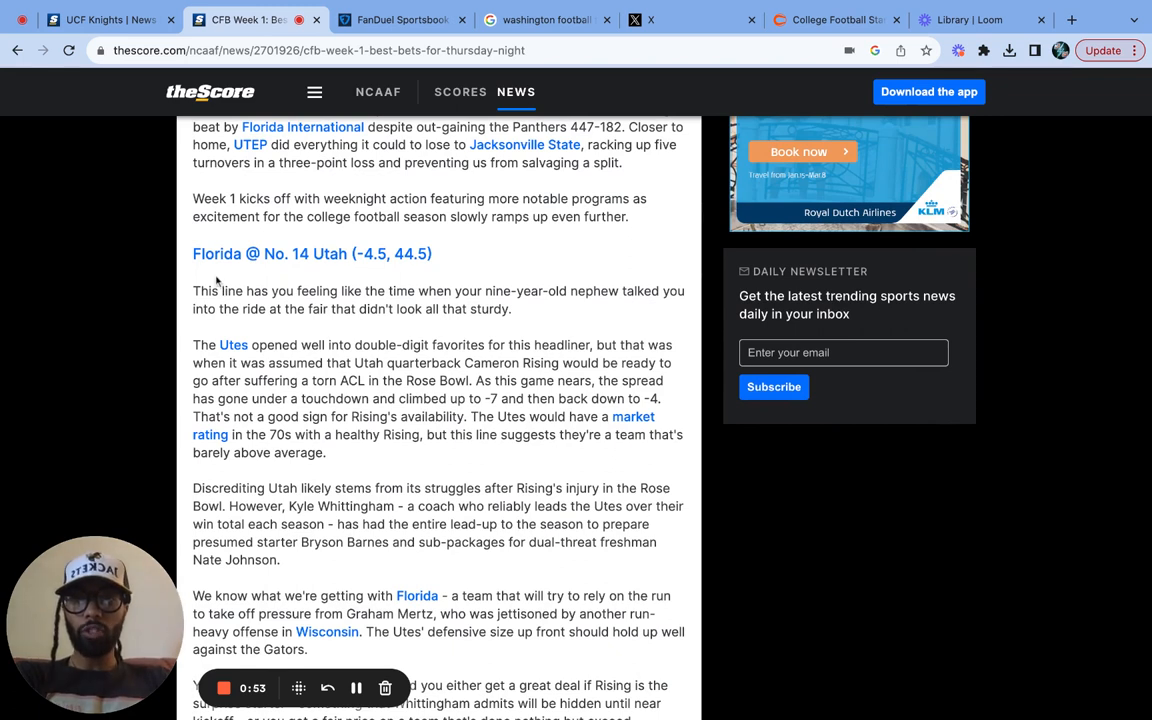
{"action": "mouse_move", "coordinate": [516, 340]}
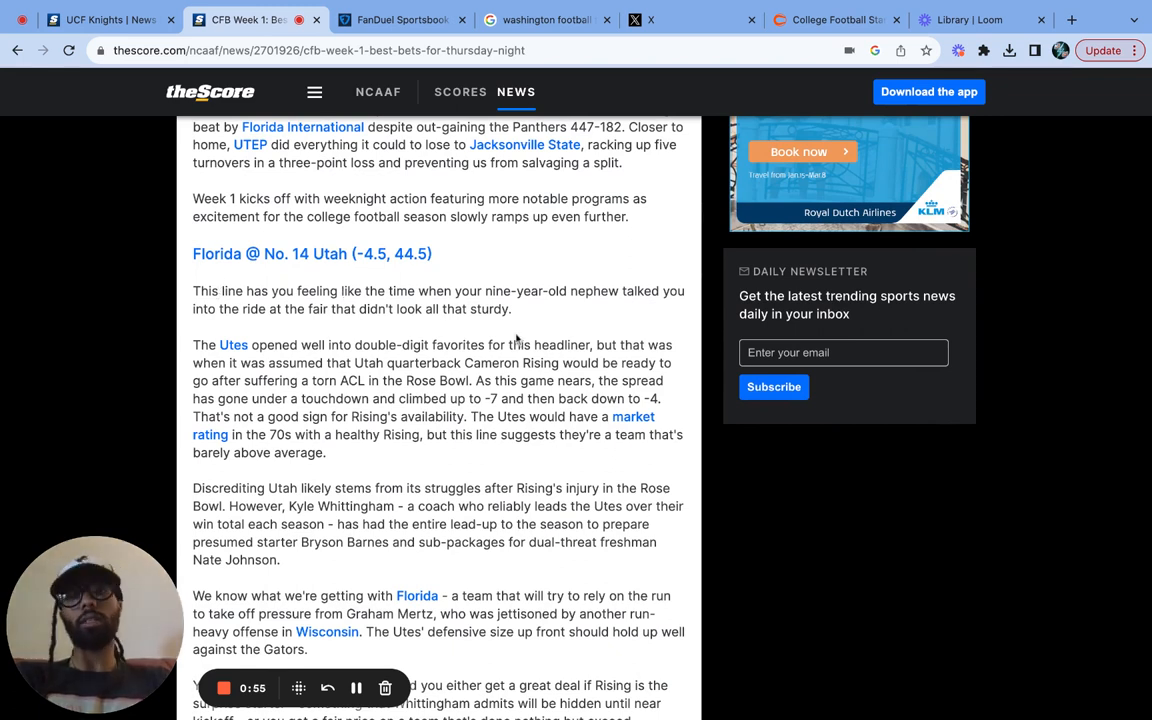
{"action": "mouse_move", "coordinate": [366, 470]}
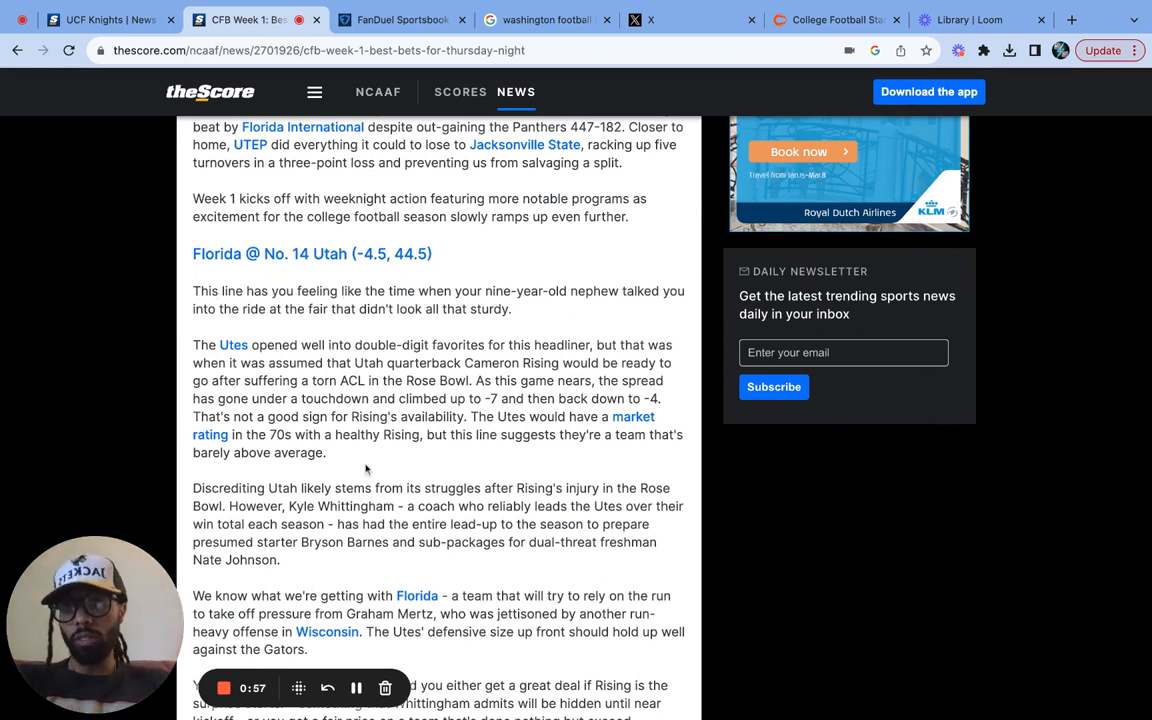
{"action": "scroll", "scroll_direction": "down", "scroll_amount": 3}
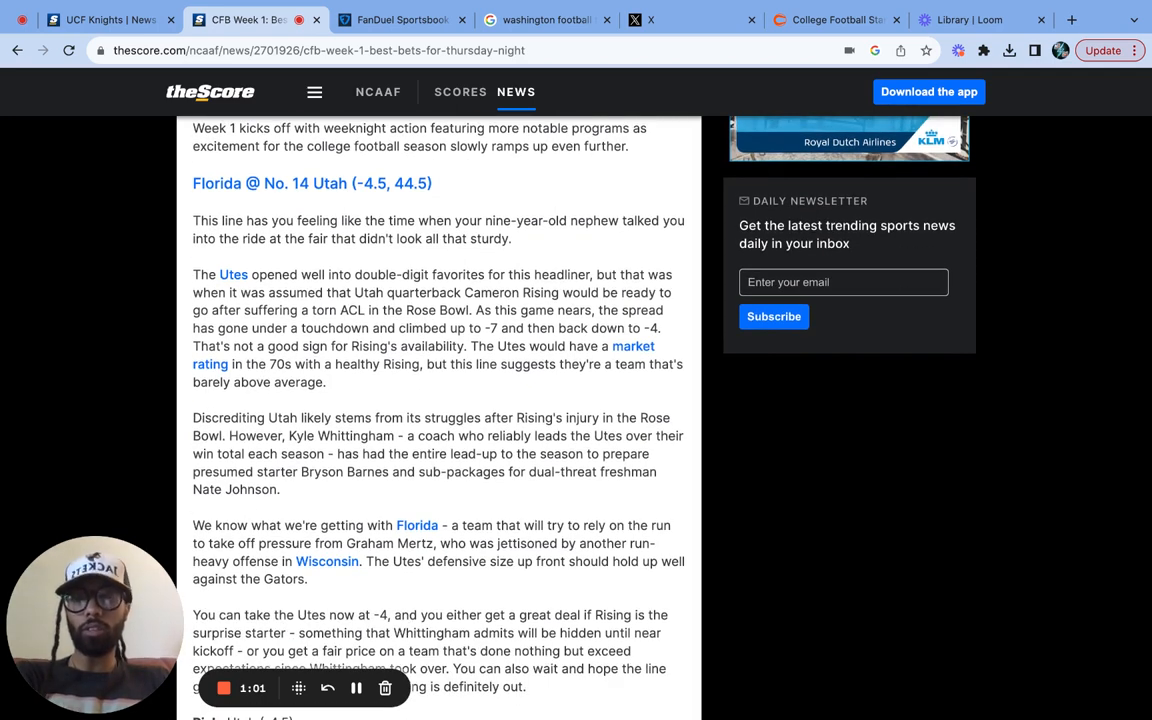
{"action": "scroll", "scroll_direction": "down", "scroll_amount": 3}
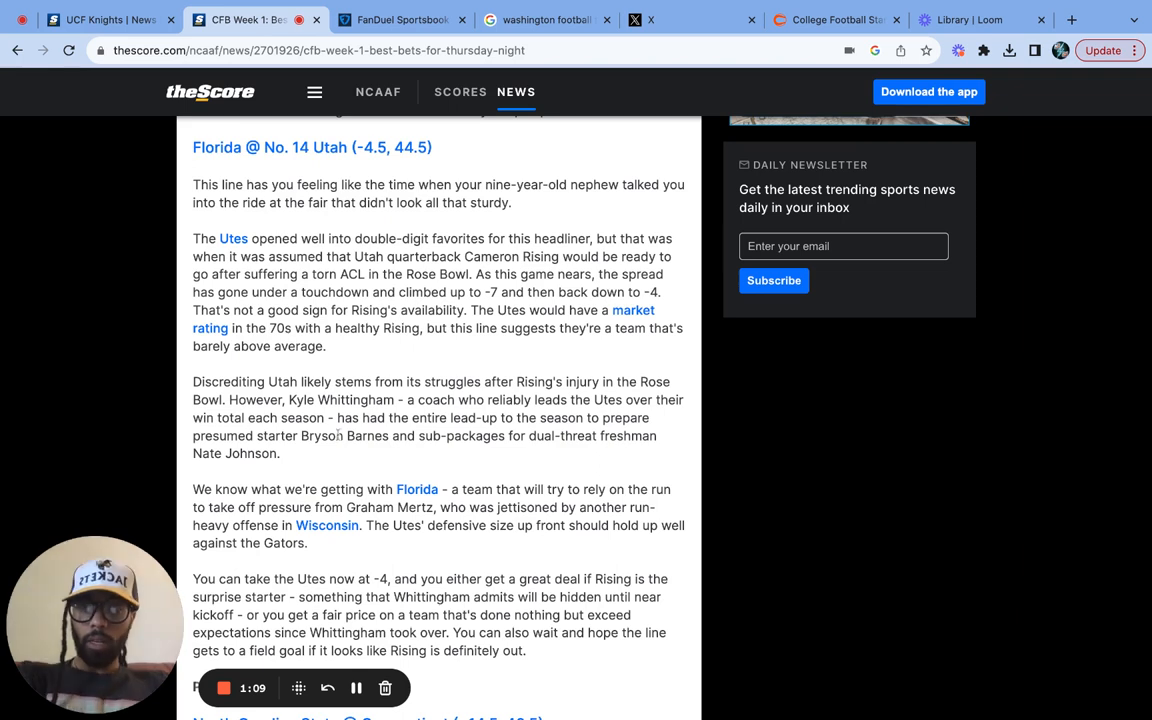
{"action": "mouse_move", "coordinate": [326, 448]}
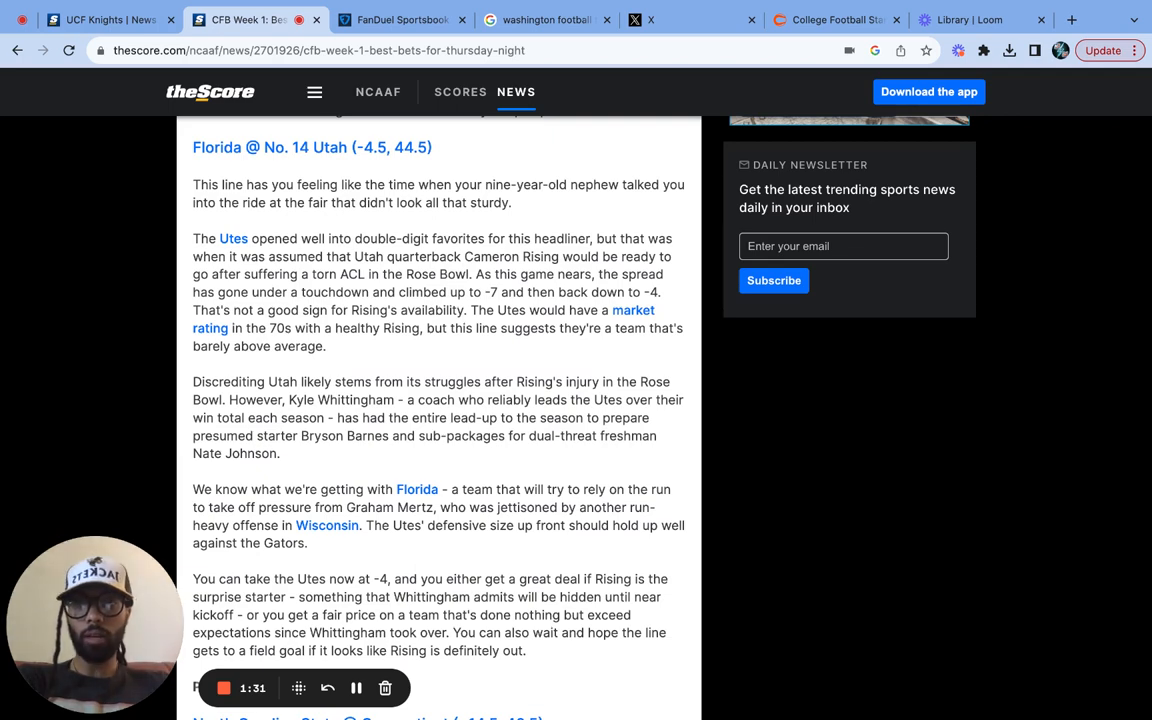
{"action": "scroll", "scroll_direction": "down", "scroll_amount": 3}
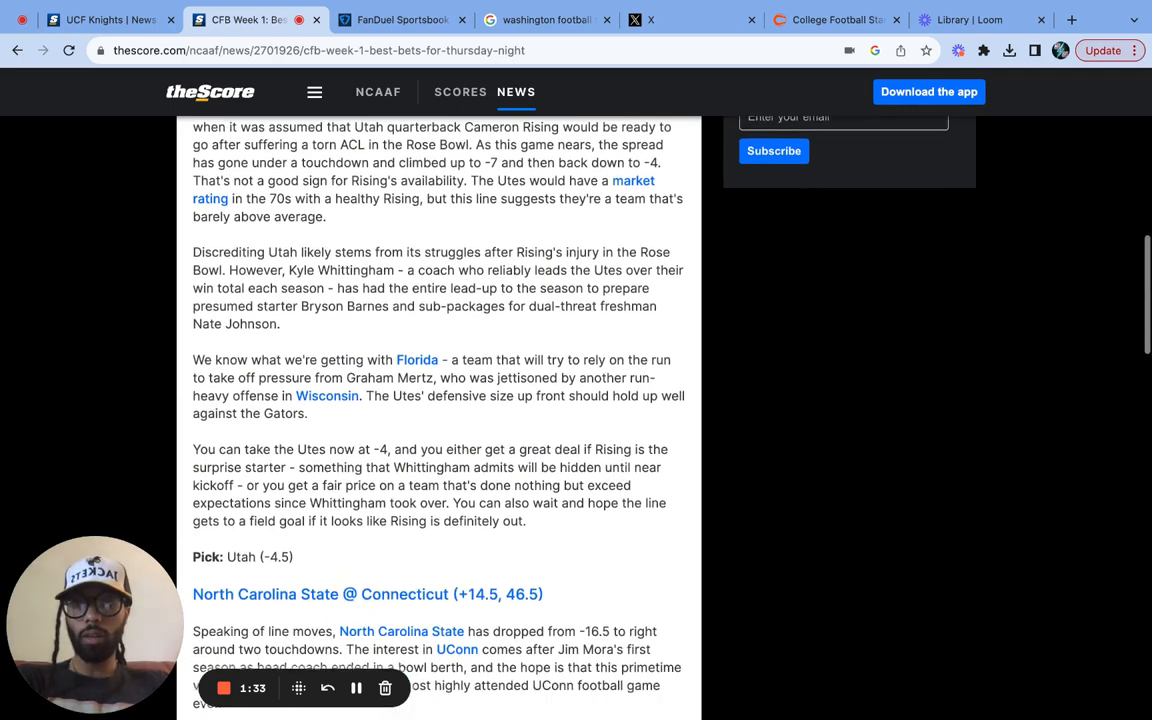
{"action": "scroll", "scroll_direction": "down", "scroll_amount": 3}
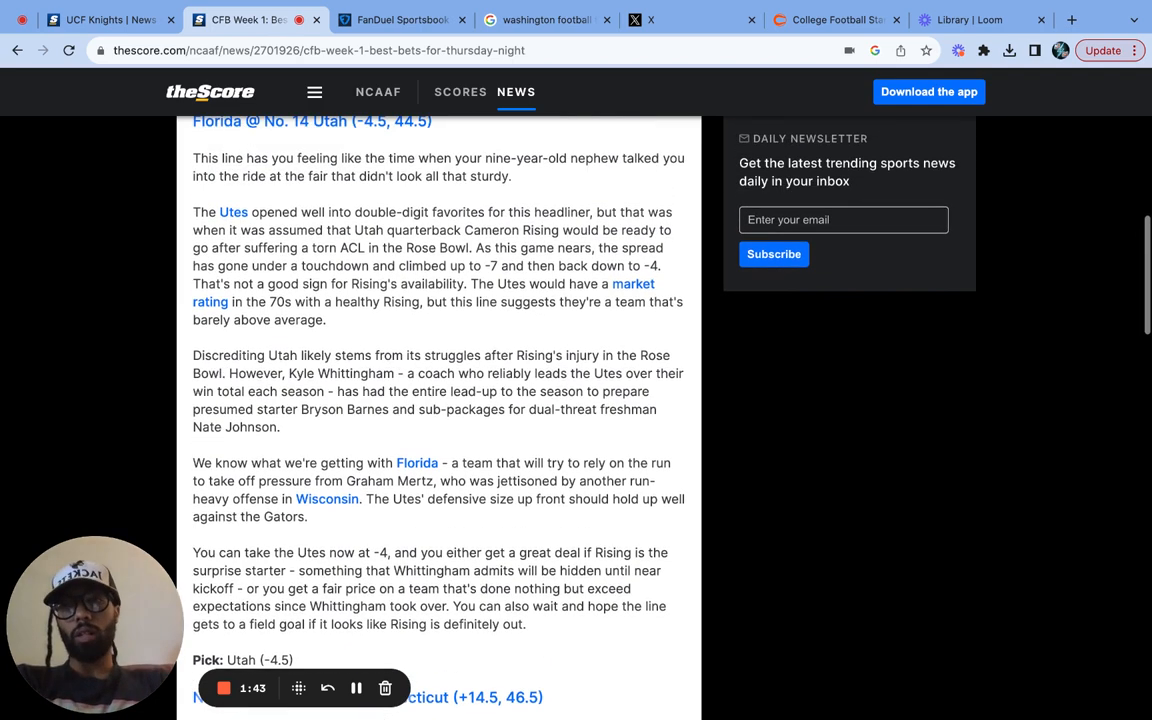
{"action": "scroll", "scroll_direction": "down", "scroll_amount": 3}
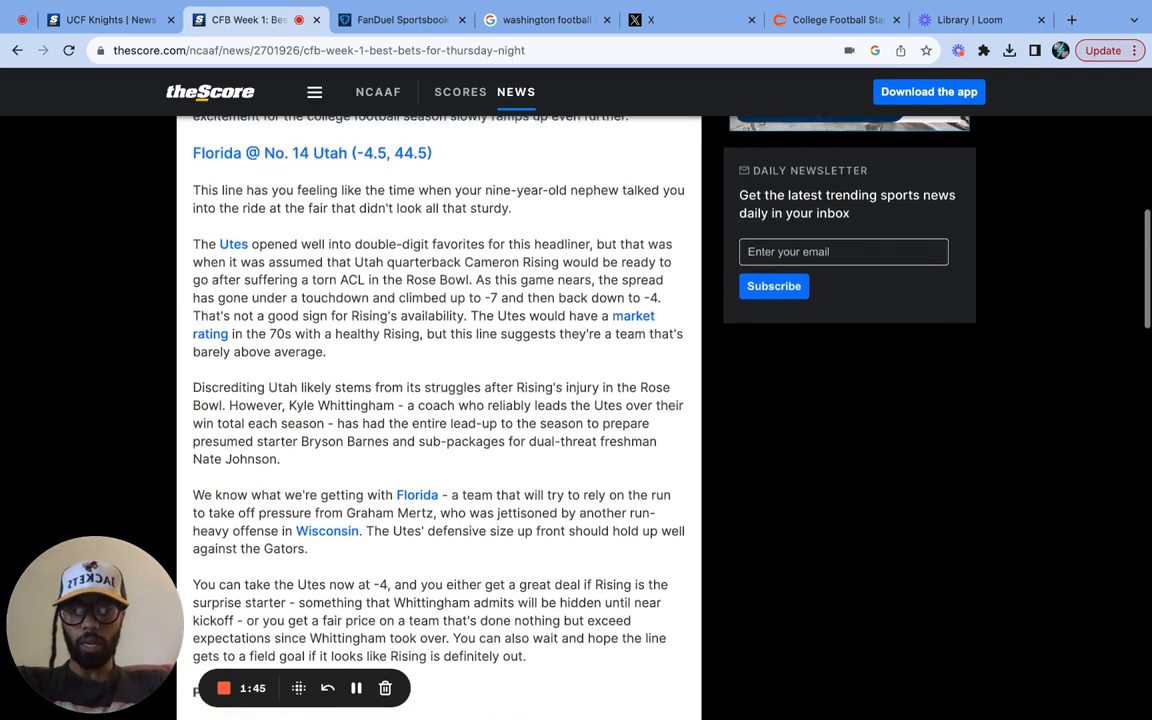
{"action": "scroll", "scroll_direction": "down", "scroll_amount": 3}
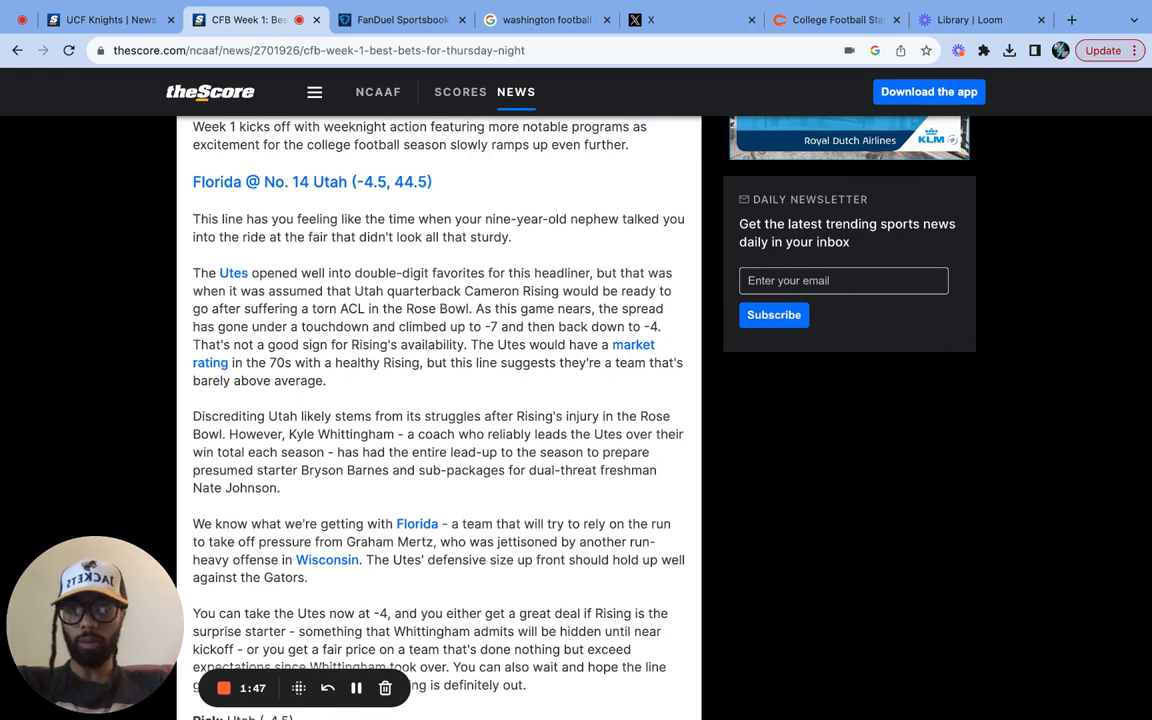
{"action": "scroll", "scroll_direction": "down", "scroll_amount": 3}
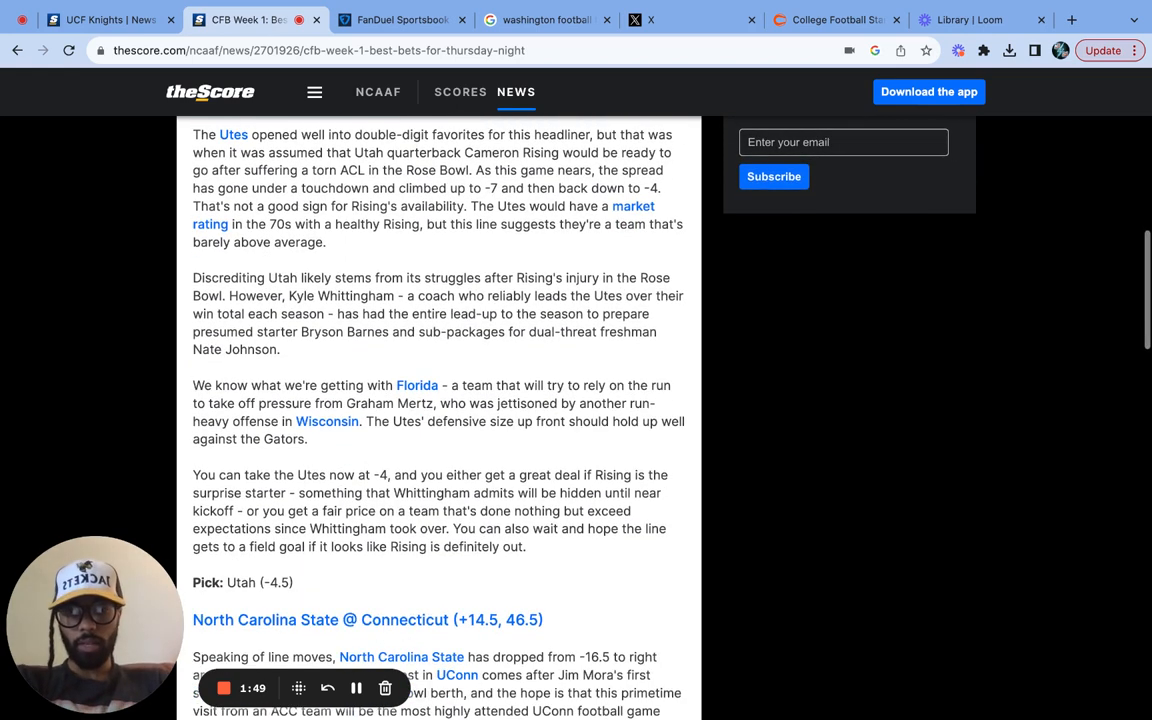
- Read the NC State @ UConn preview down to the UConn +14.5 pick and Nebraska @ Minnesota heading
{"action": "scroll", "scroll_direction": "down", "scroll_amount": 3}
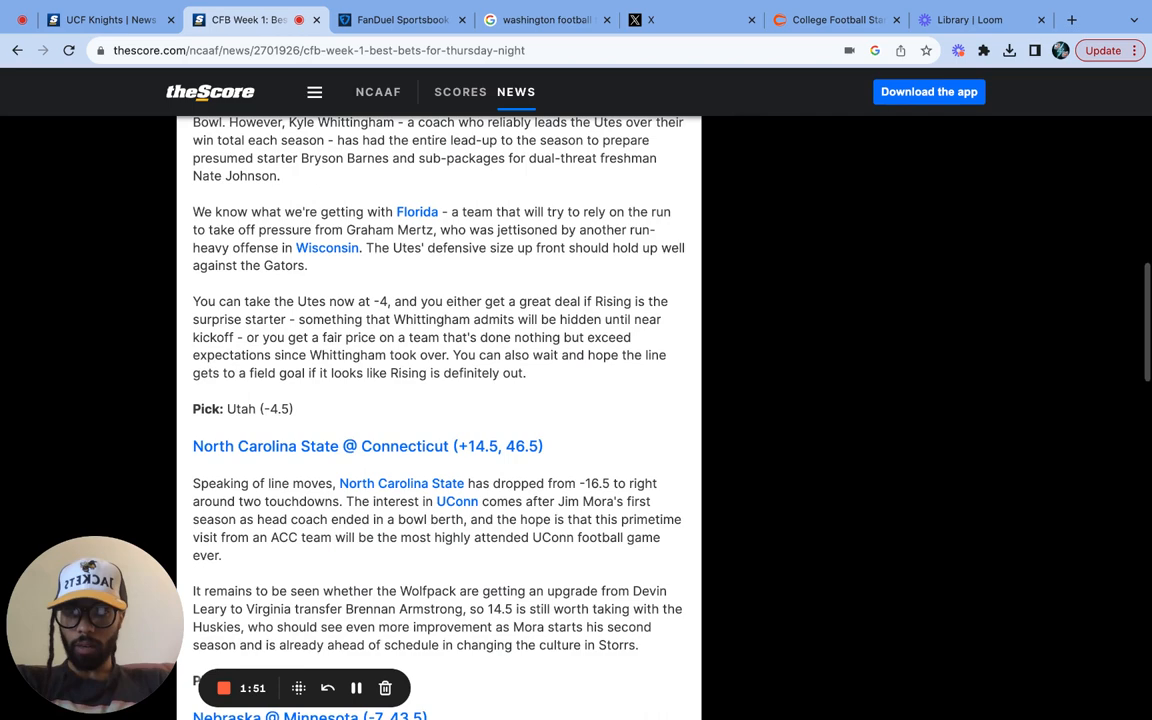
{"action": "mouse_move", "coordinate": [322, 396]}
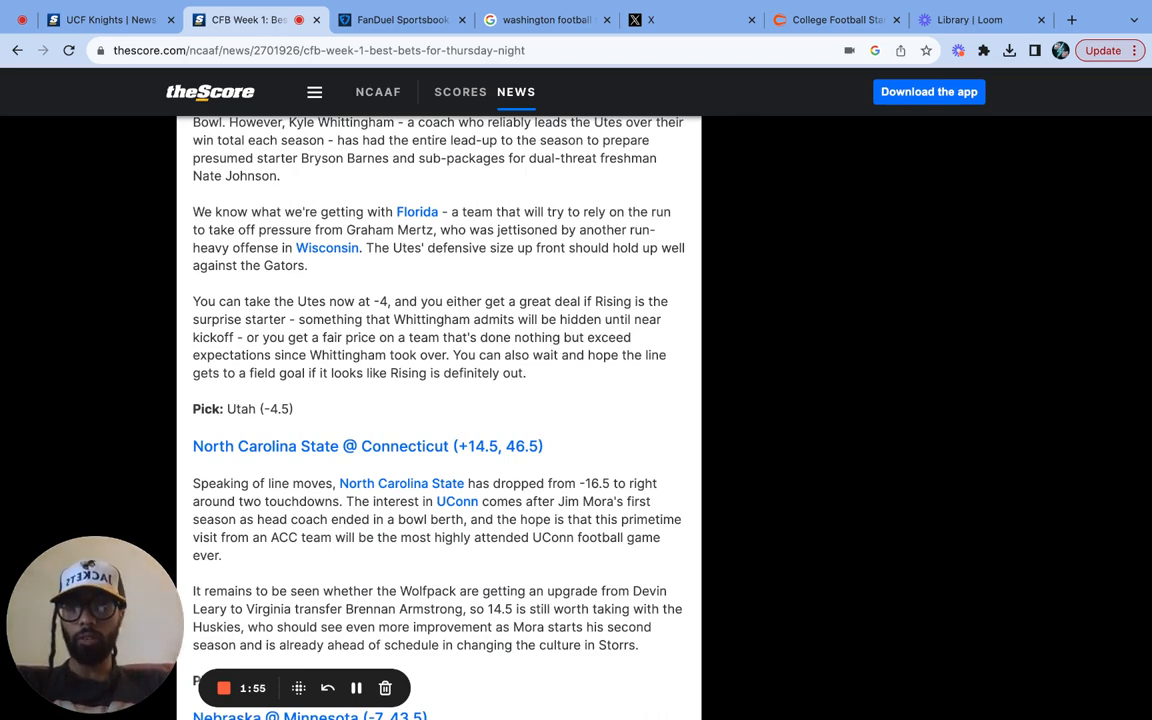
{"action": "scroll", "scroll_direction": "up", "scroll_amount": 3}
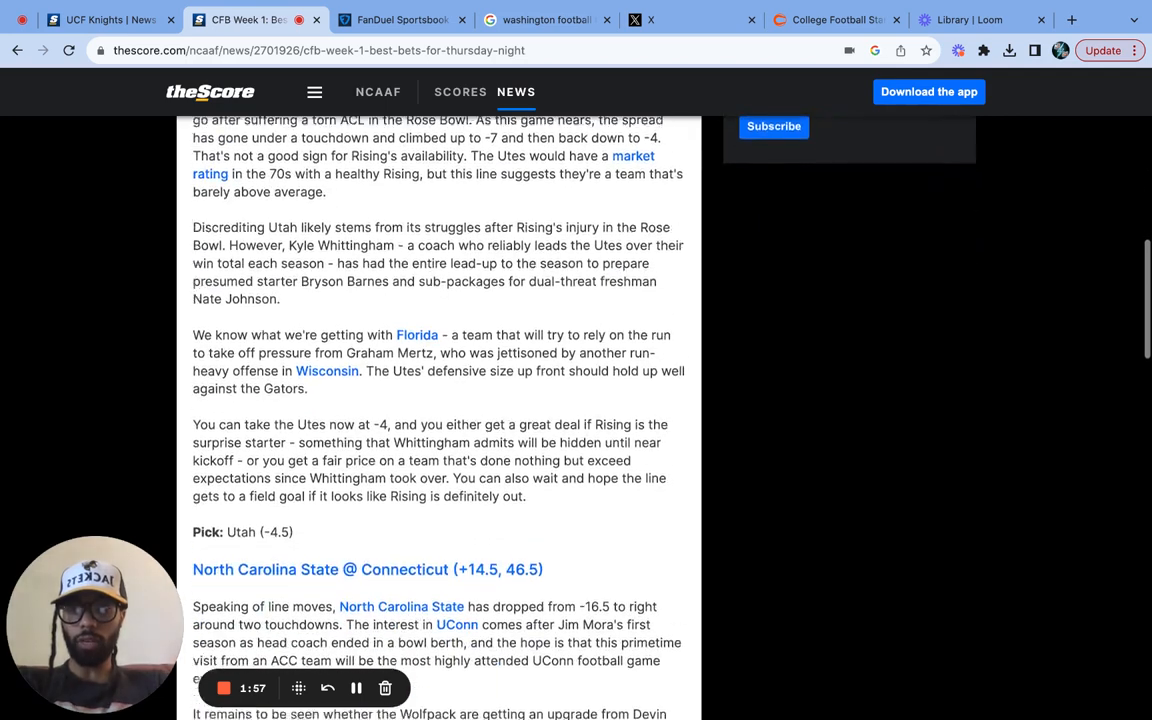
{"action": "scroll", "scroll_direction": "down", "scroll_amount": 3}
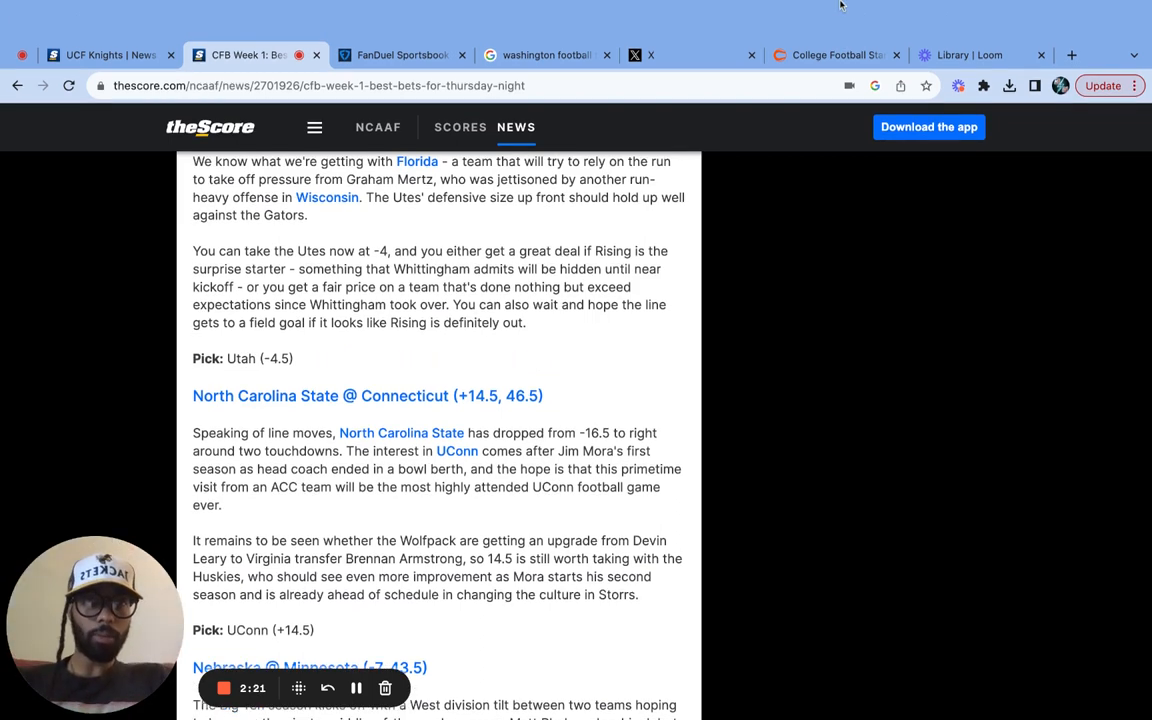
{"action": "scroll", "scroll_direction": "down", "scroll_amount": 3}
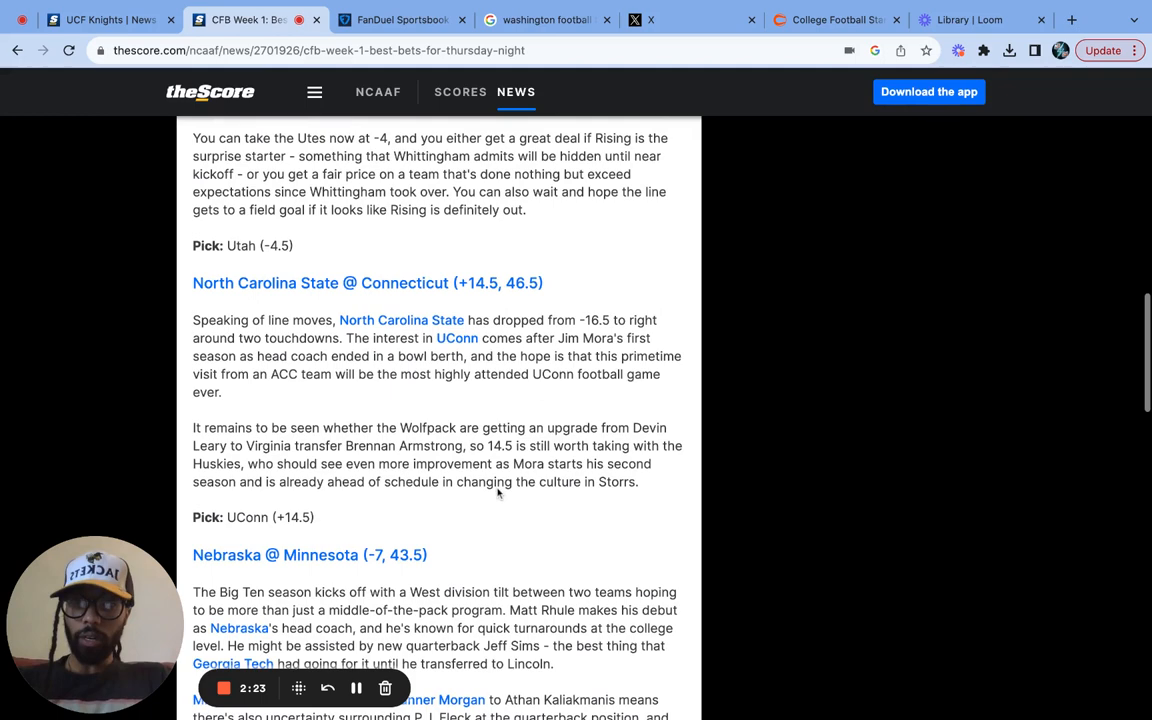
{"action": "scroll", "scroll_direction": "down", "scroll_amount": 3}
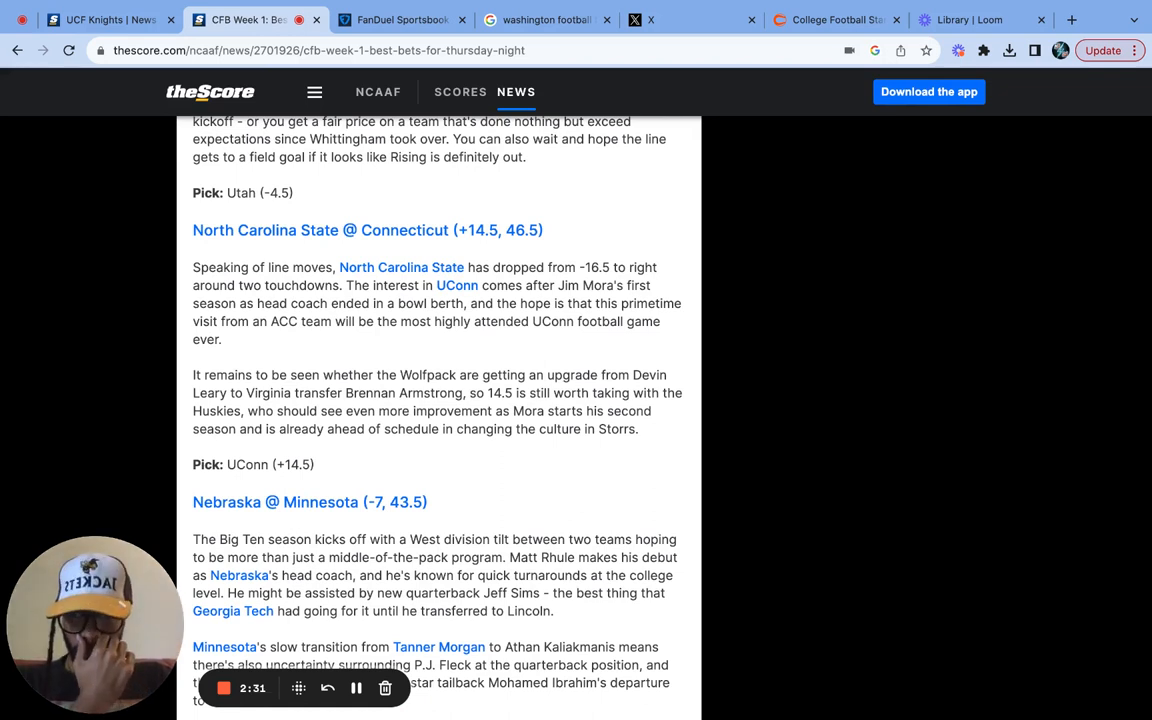
{"action": "mouse_move", "coordinate": [462, 340]}
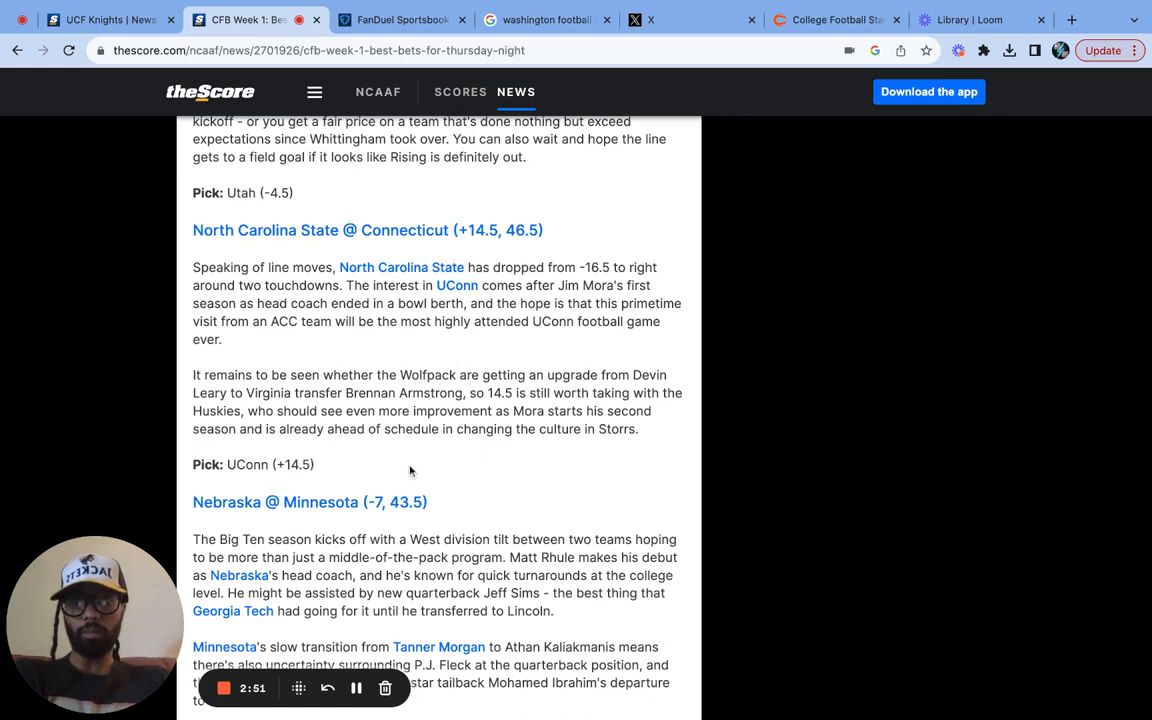
- Finish the article at the Nebraska +7 pick, then switch to the Covers standings page
{"action": "scroll", "scroll_direction": "down", "scroll_amount": 3}
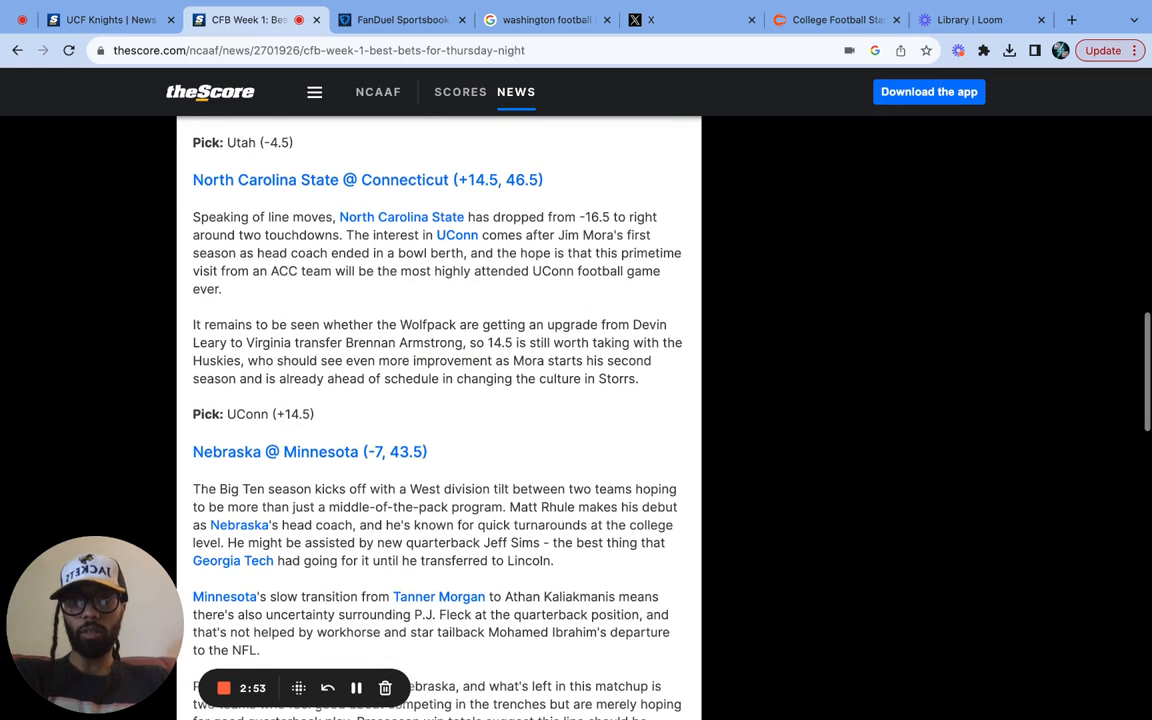
{"action": "scroll", "scroll_direction": "down", "scroll_amount": 3}
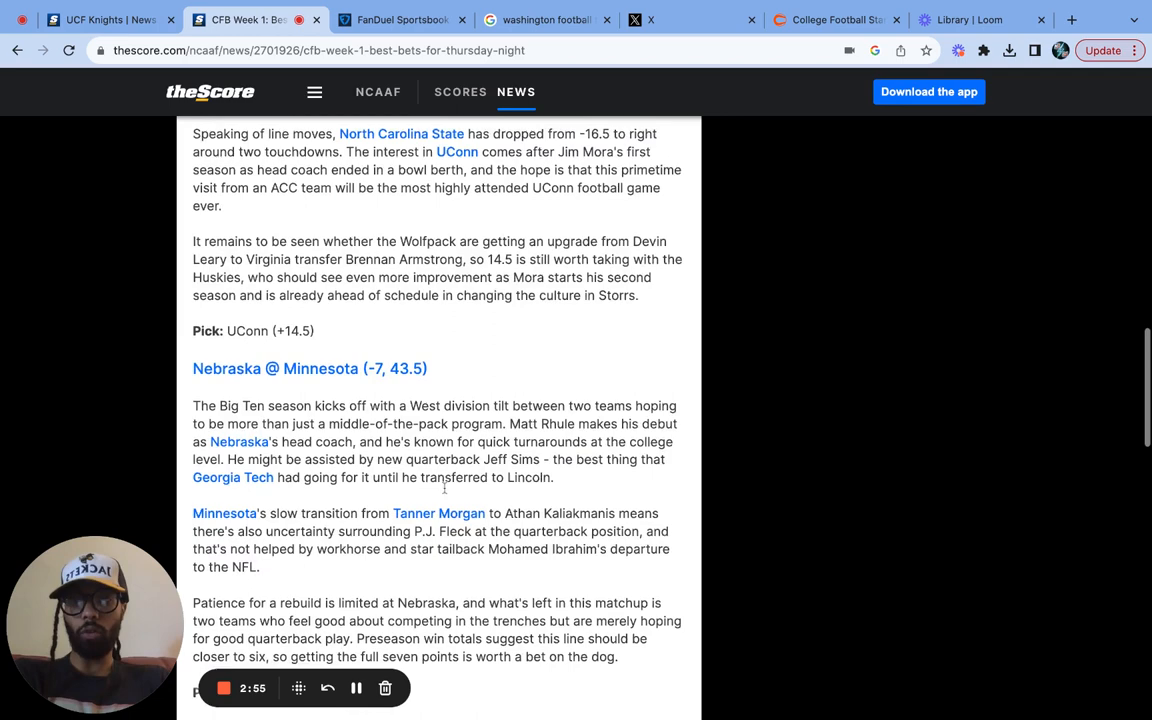
{"action": "scroll", "scroll_direction": "down", "scroll_amount": 3}
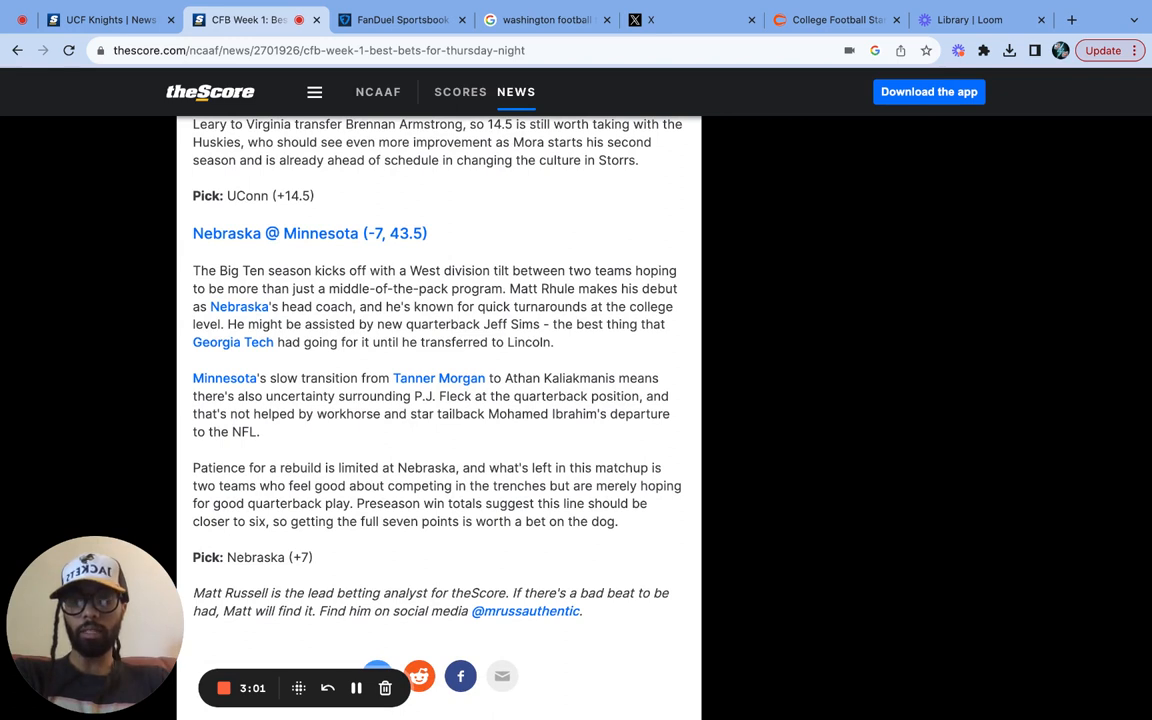
{"action": "mouse_move", "coordinate": [284, 316]}
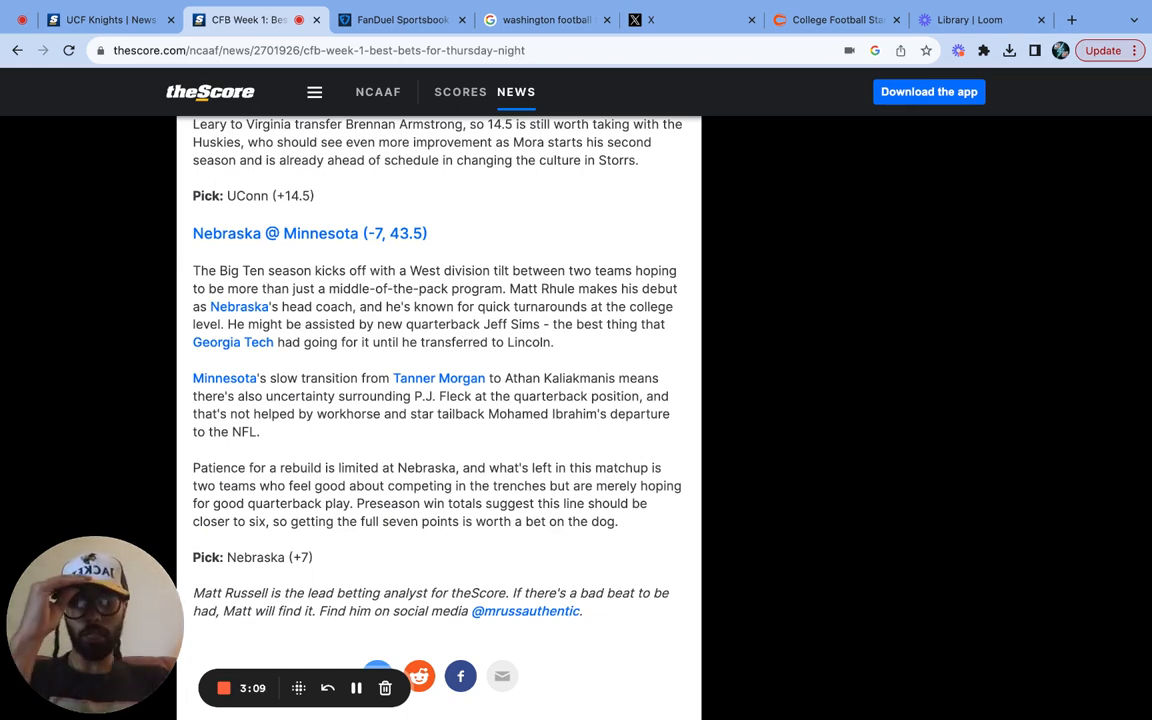
{"action": "left_click", "coordinate": [836, 20]}
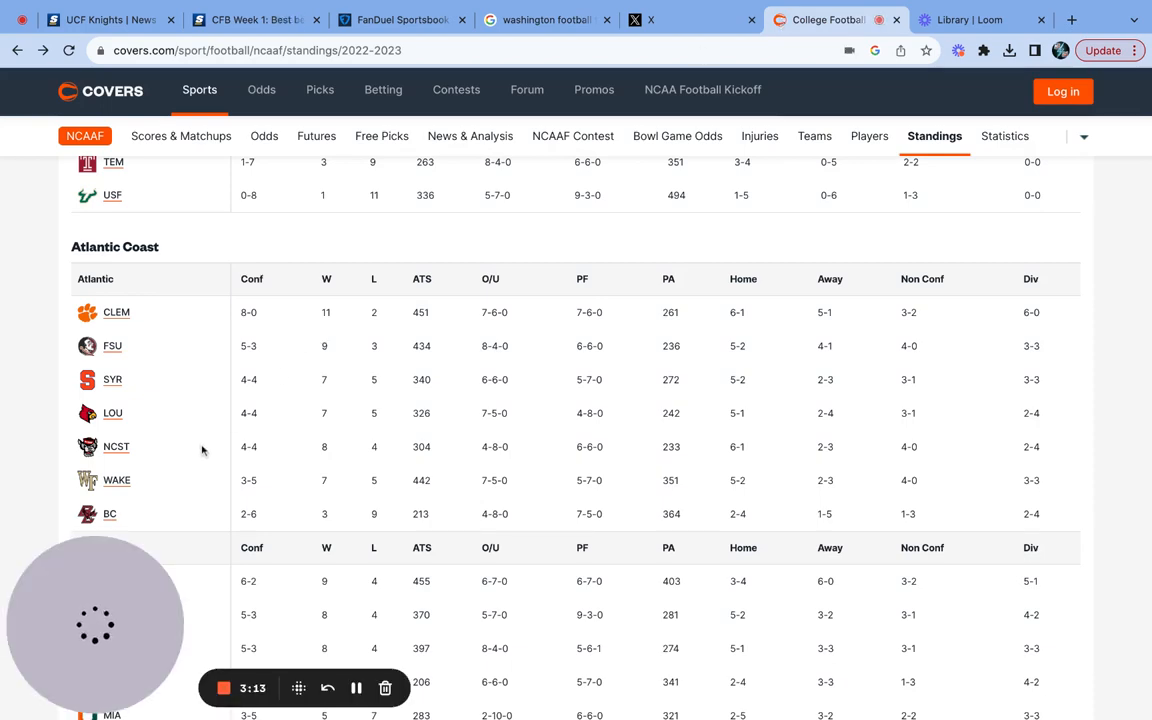
{"action": "scroll", "scroll_direction": "down", "scroll_amount": 3}
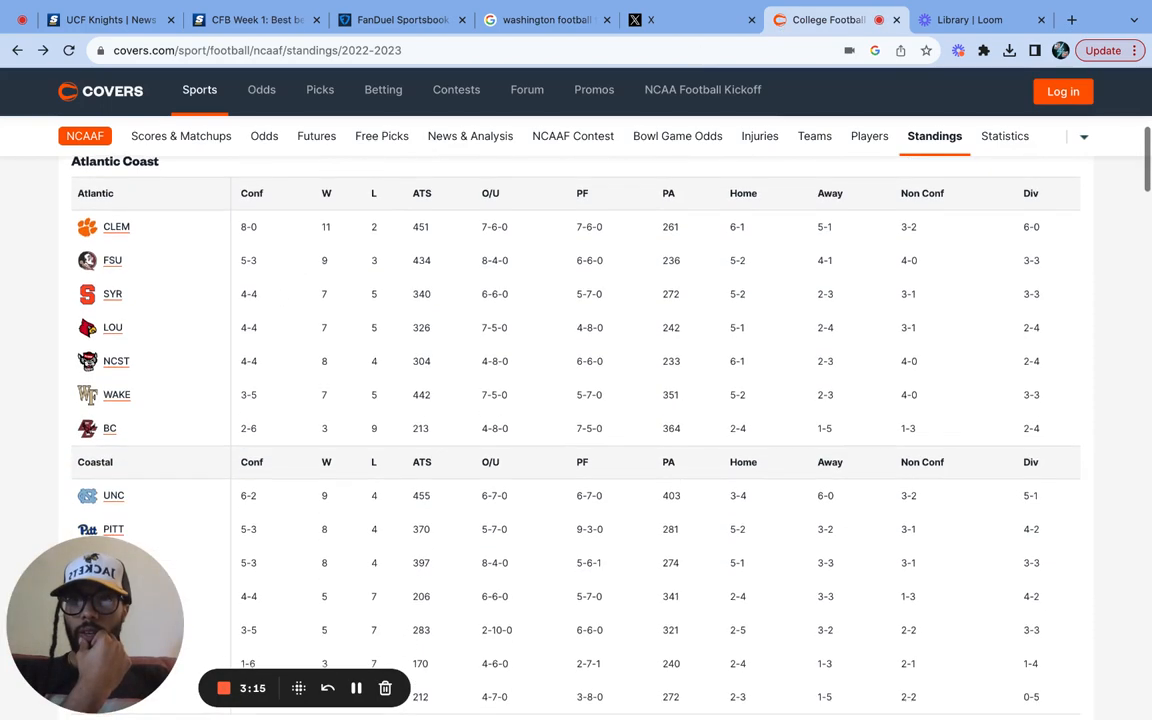
{"action": "scroll", "scroll_direction": "down", "scroll_amount": 3}
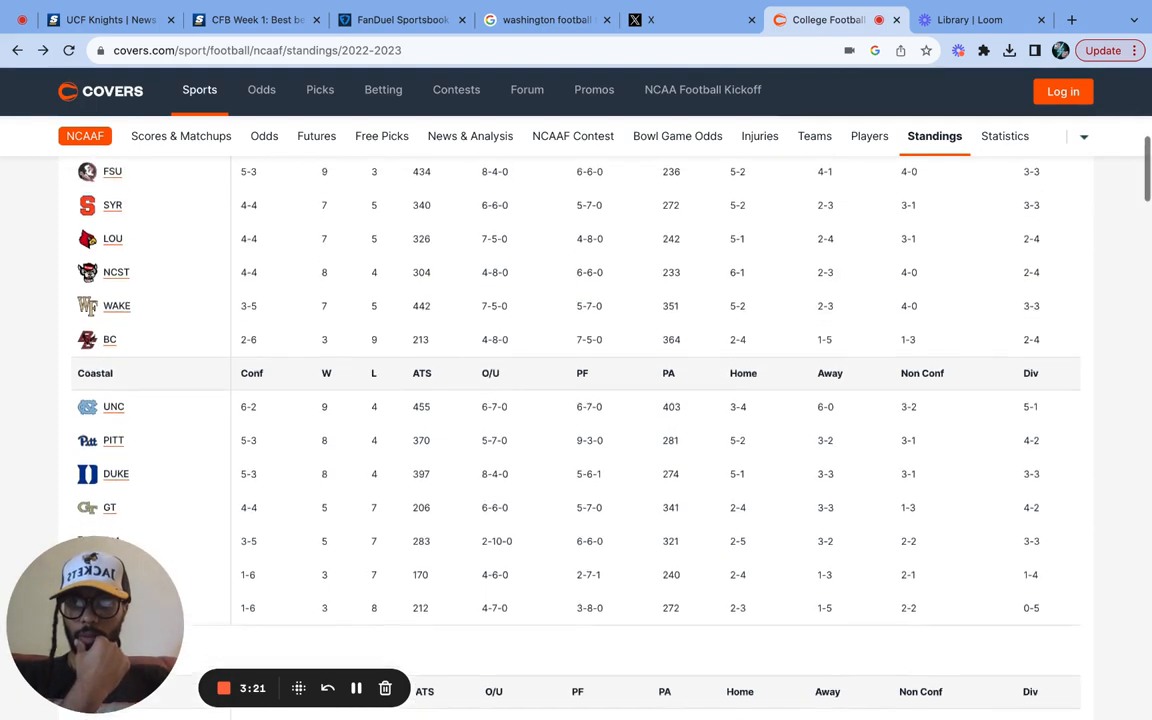
{"action": "left_click", "coordinate": [100, 20]}
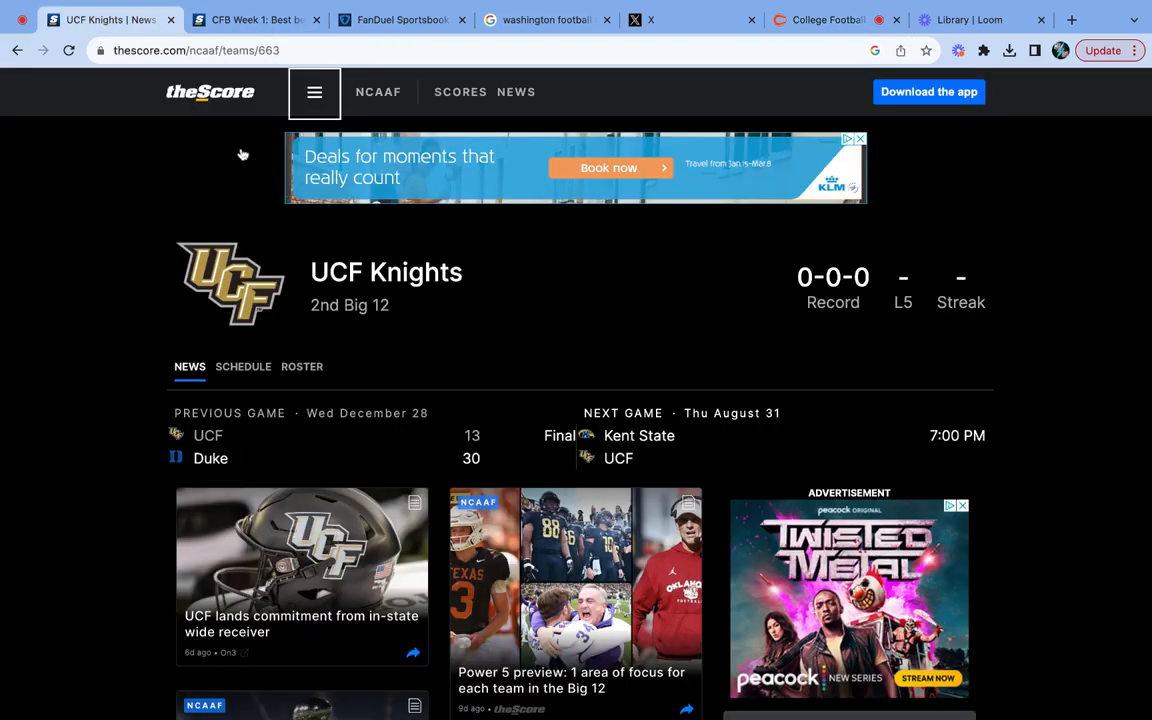
{"action": "scroll", "scroll_direction": "down", "scroll_amount": 3}
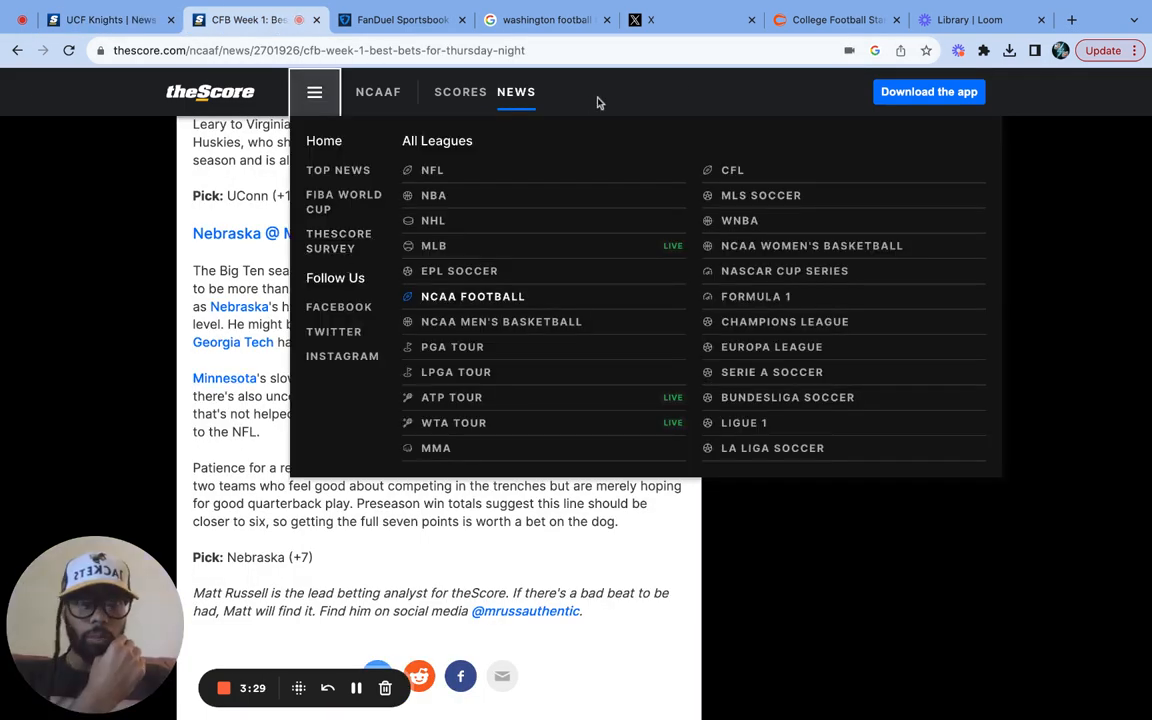
{"action": "left_click", "coordinate": [836, 20]}
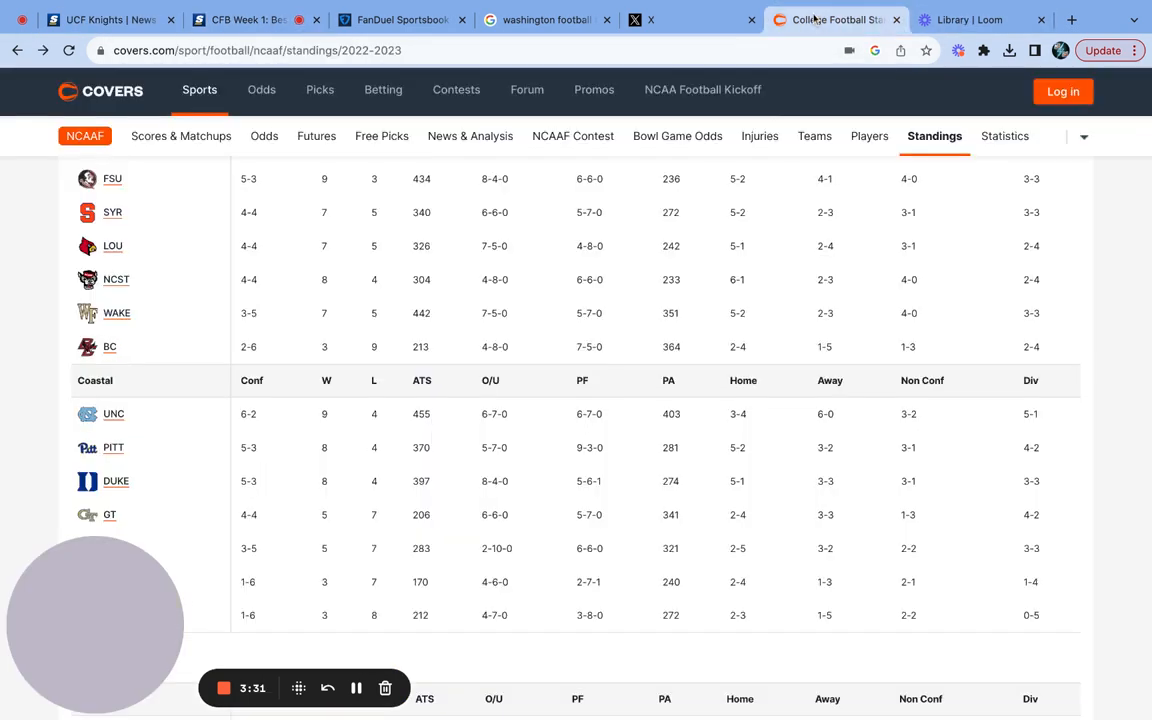
- Scroll the Covers 2022-23 standings from ACC Coastal past the Big 12 to Big Ten East and West
{"action": "scroll", "scroll_direction": "down", "scroll_amount": 3}
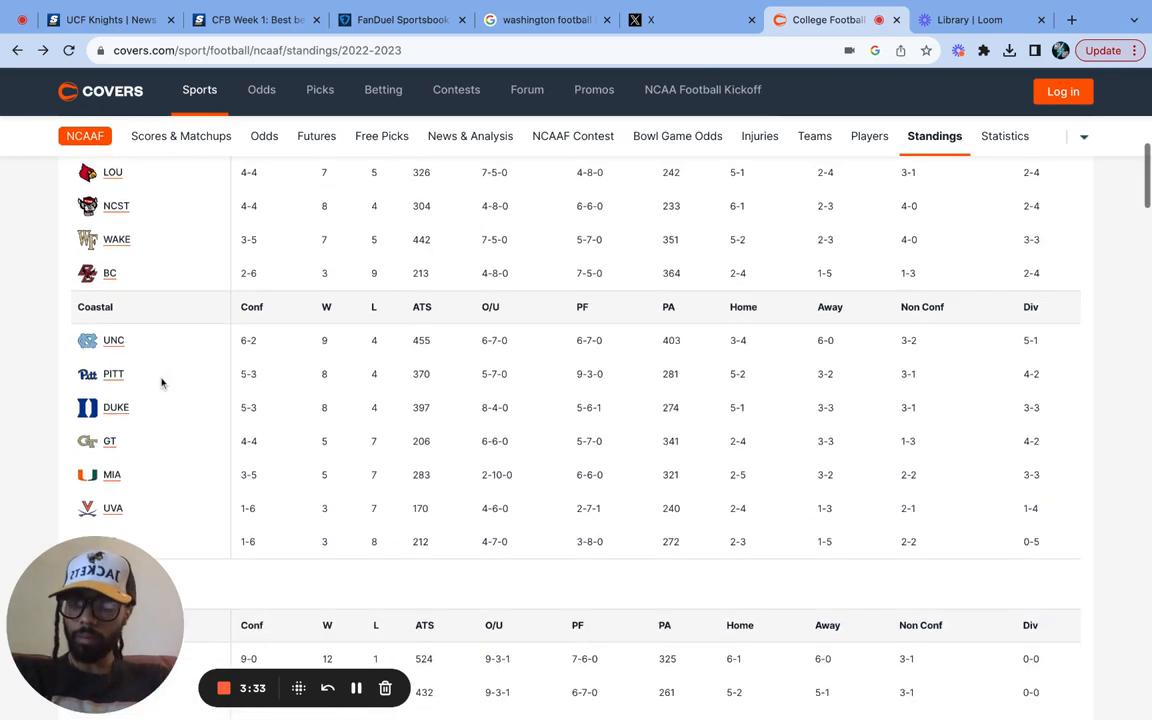
{"action": "scroll", "scroll_direction": "down", "scroll_amount": 3}
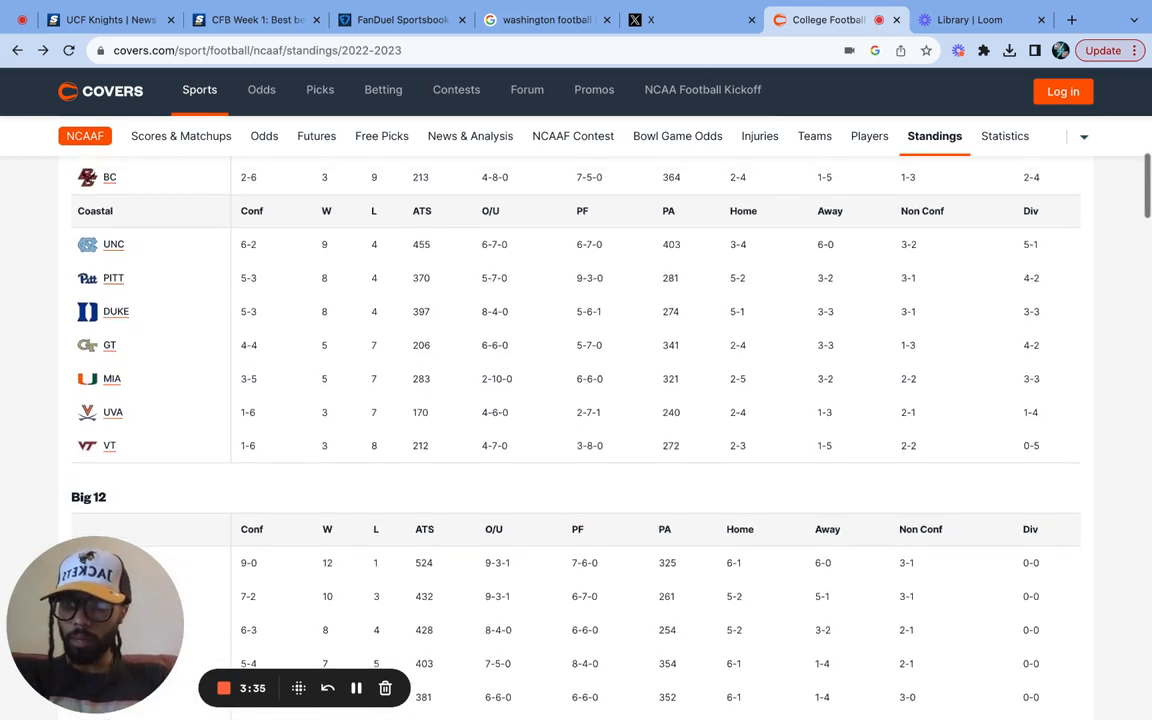
{"action": "scroll", "scroll_direction": "up", "scroll_amount": 3}
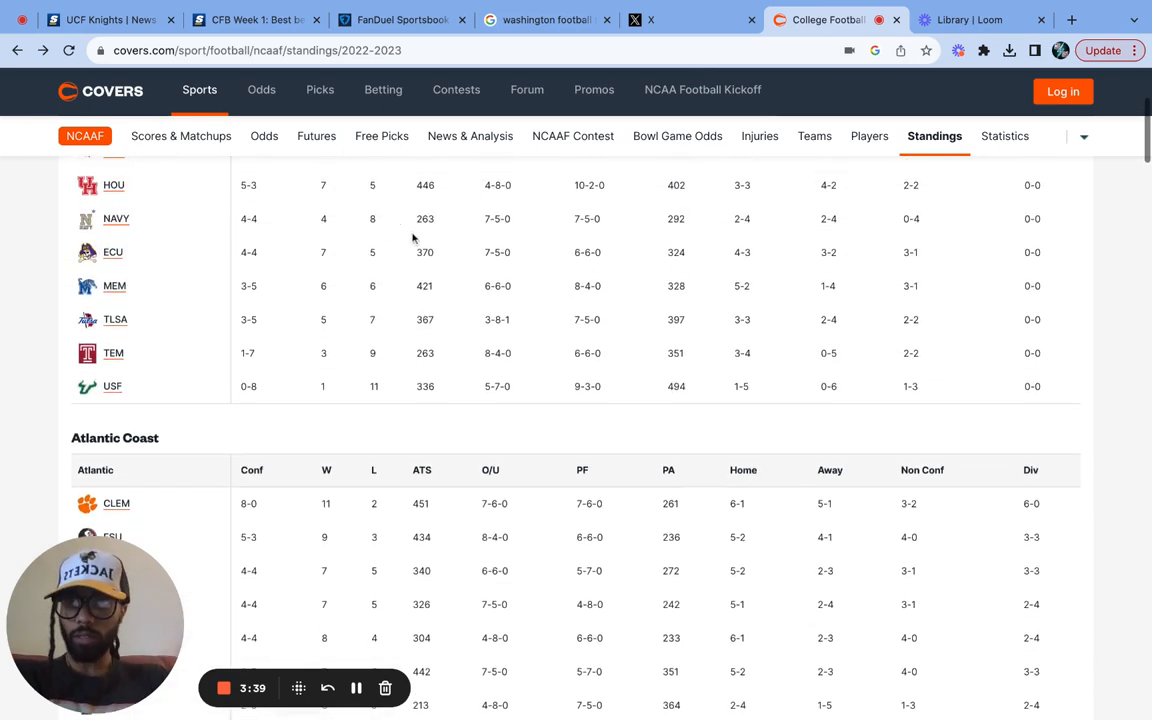
{"action": "scroll", "scroll_direction": "down", "scroll_amount": 3}
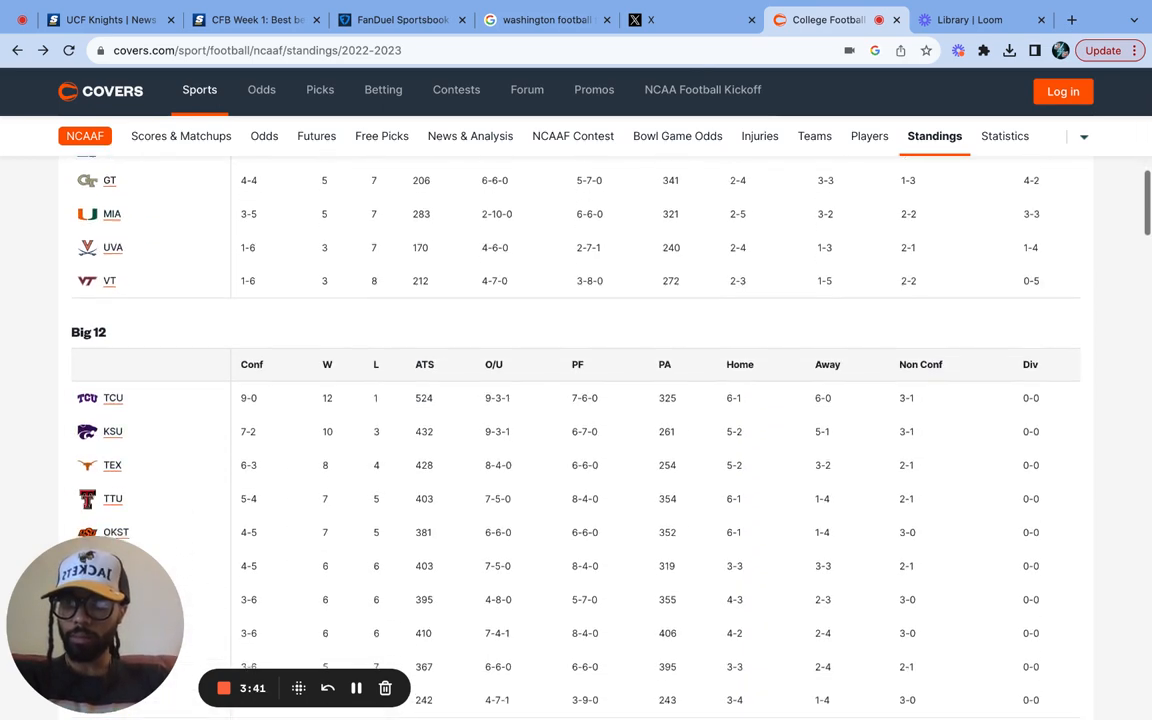
{"action": "scroll", "scroll_direction": "down", "scroll_amount": 3}
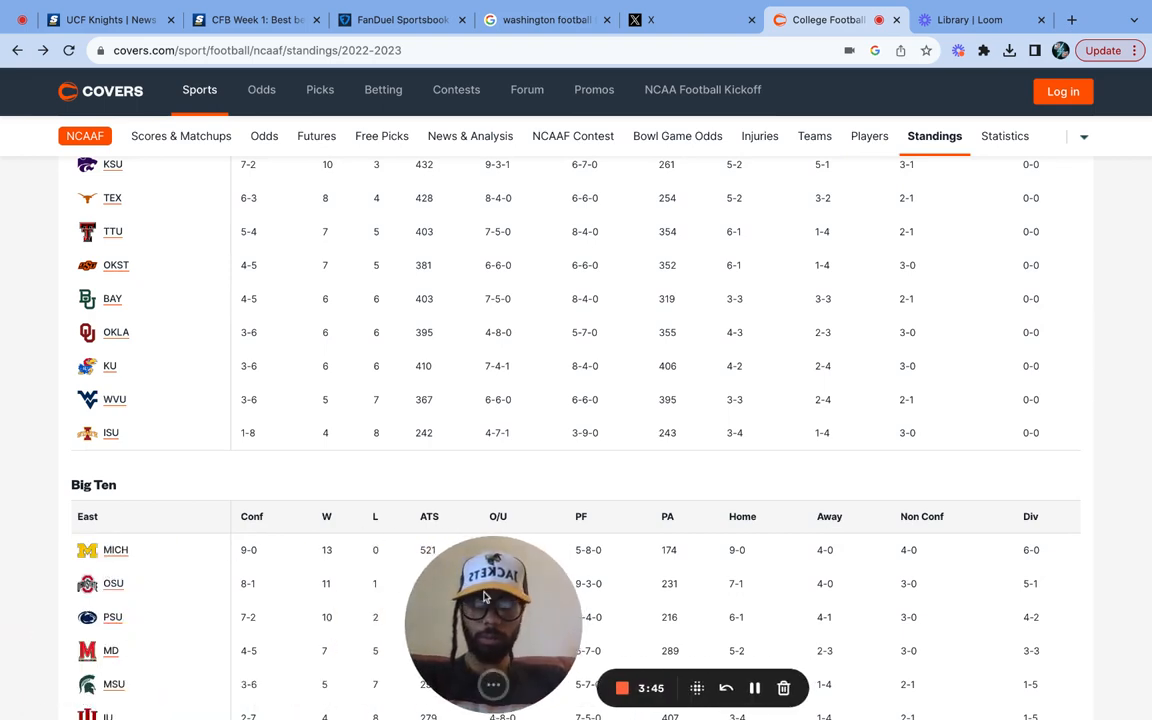
{"action": "scroll", "scroll_direction": "down", "scroll_amount": 3}
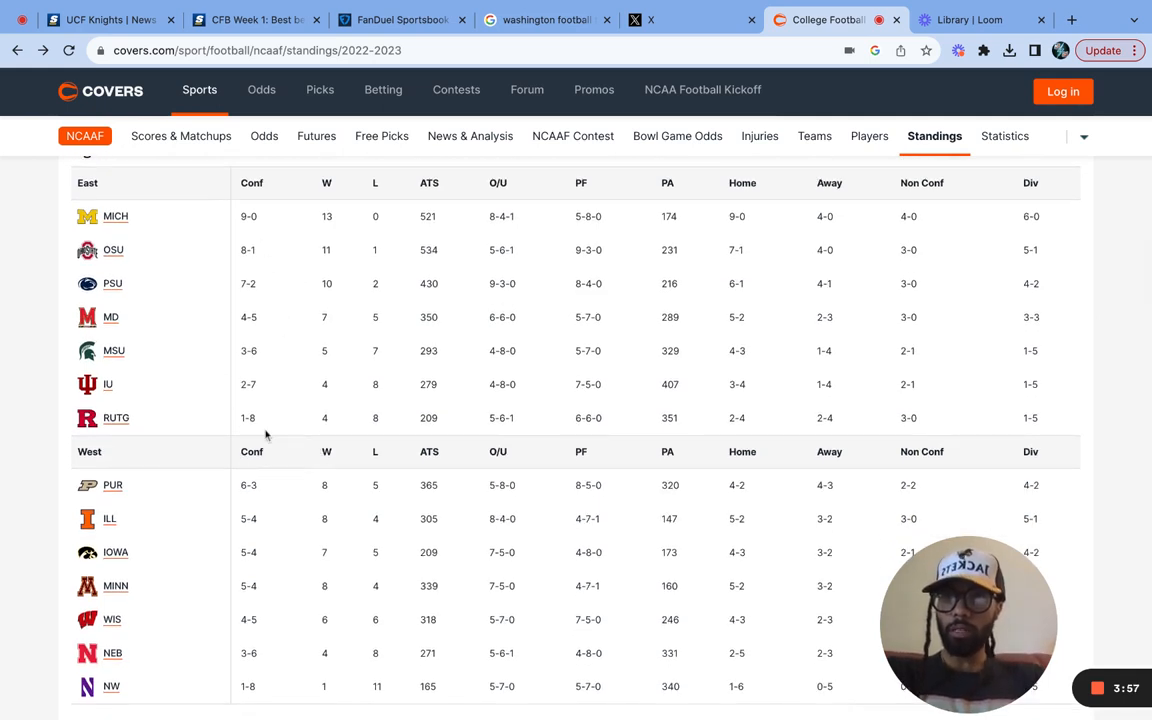
- Scroll past the Big Ten West to the Conference USA table led by UTSA, UNT, WKU and MTU
{"action": "scroll", "scroll_direction": "down", "scroll_amount": 3}
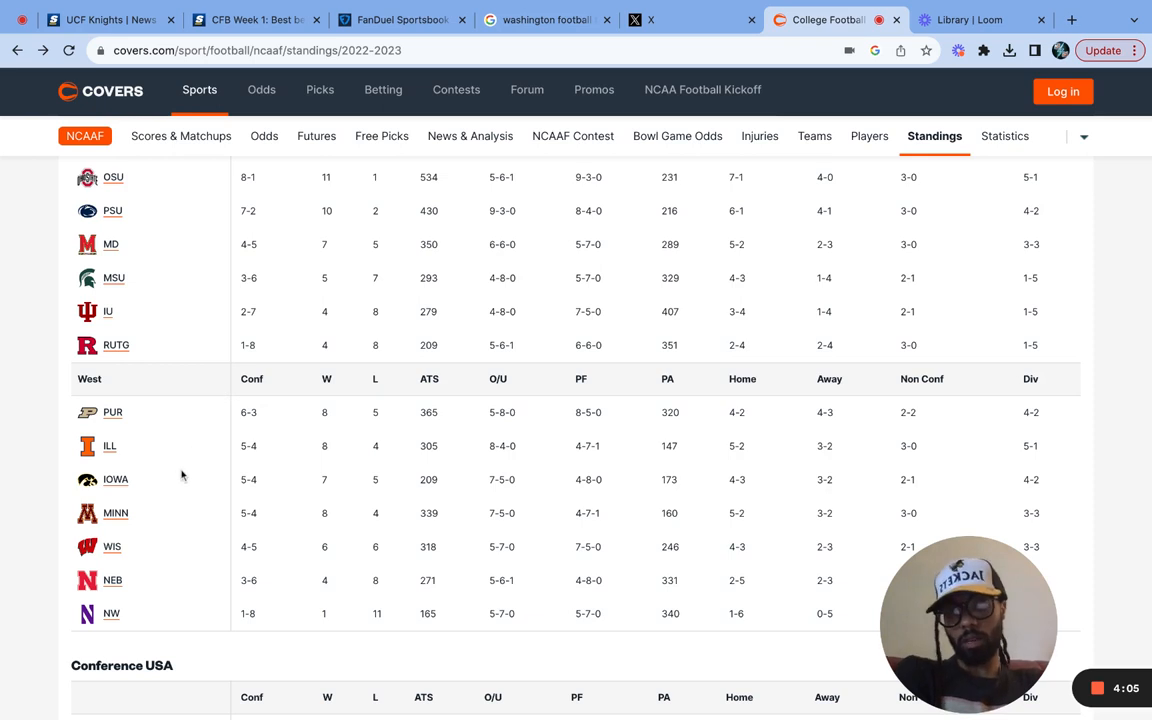
{"action": "mouse_move", "coordinate": [296, 576]}
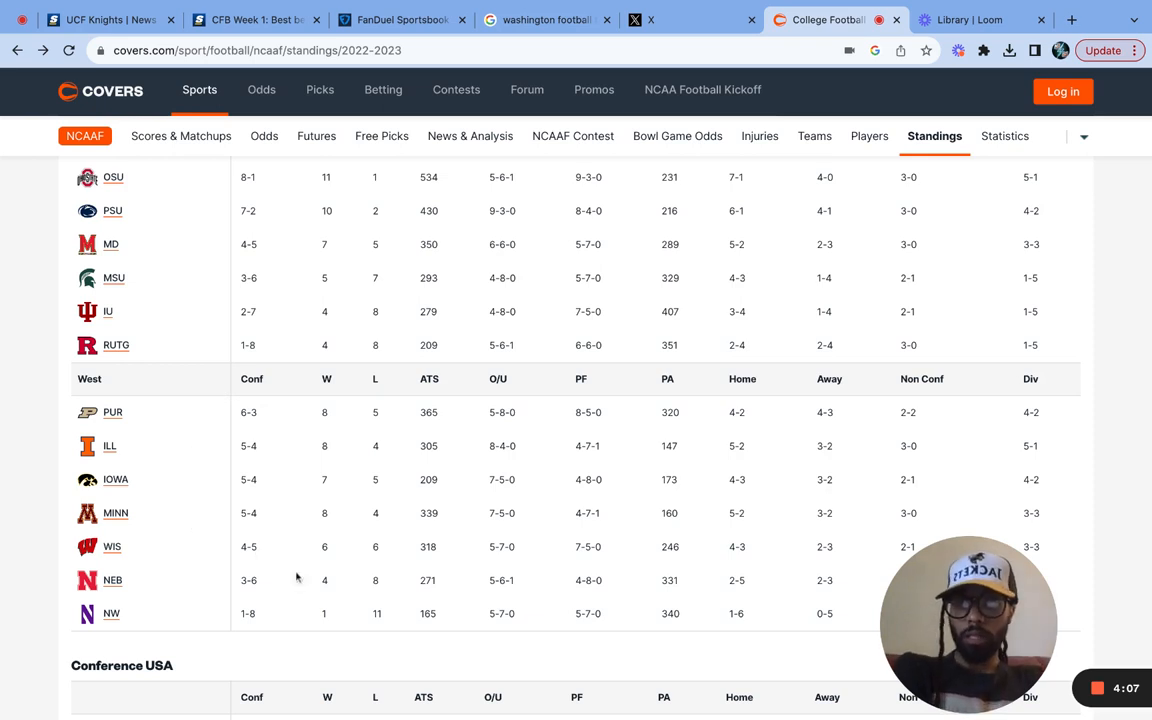
{"action": "scroll", "scroll_direction": "down", "scroll_amount": 3}
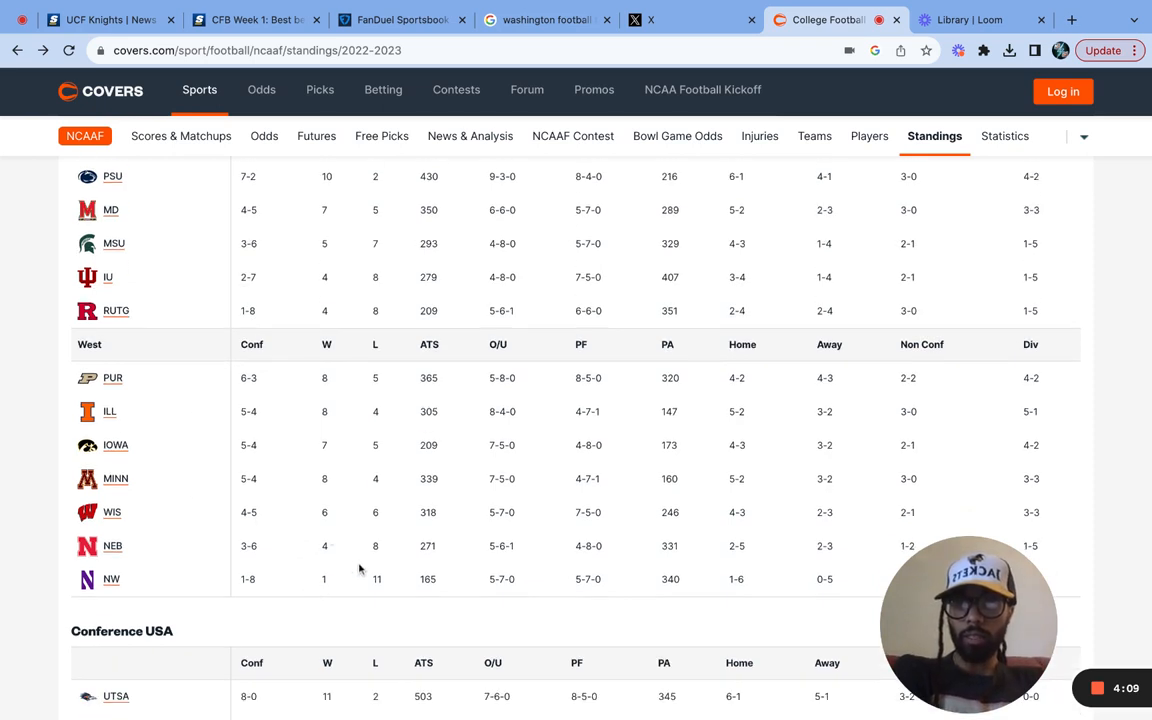
{"action": "scroll", "scroll_direction": "down", "scroll_amount": 3}
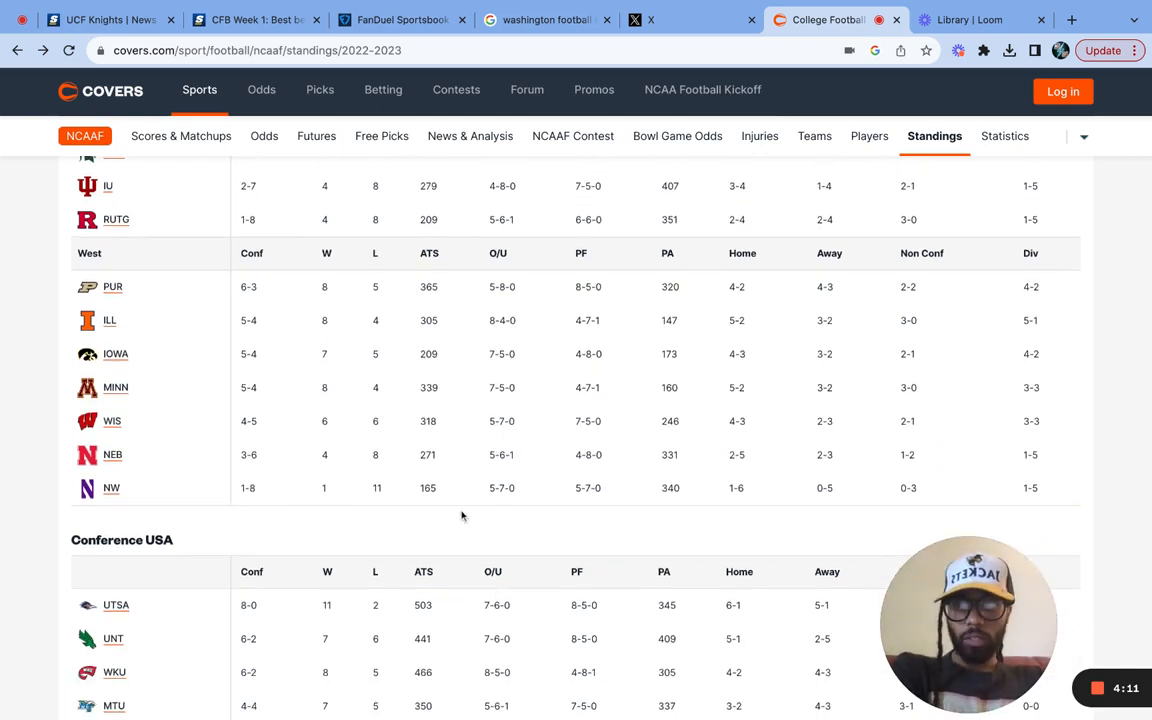
{"action": "mouse_move", "coordinate": [1044, 458]}
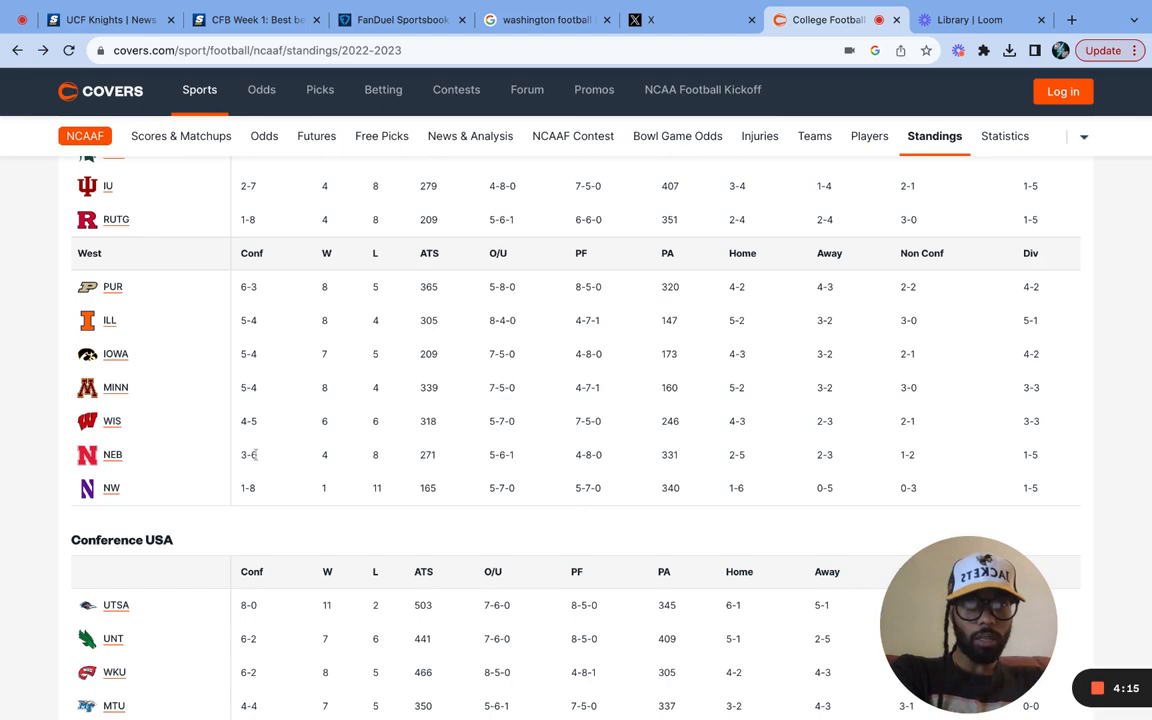
{"action": "mouse_move", "coordinate": [224, 396]}
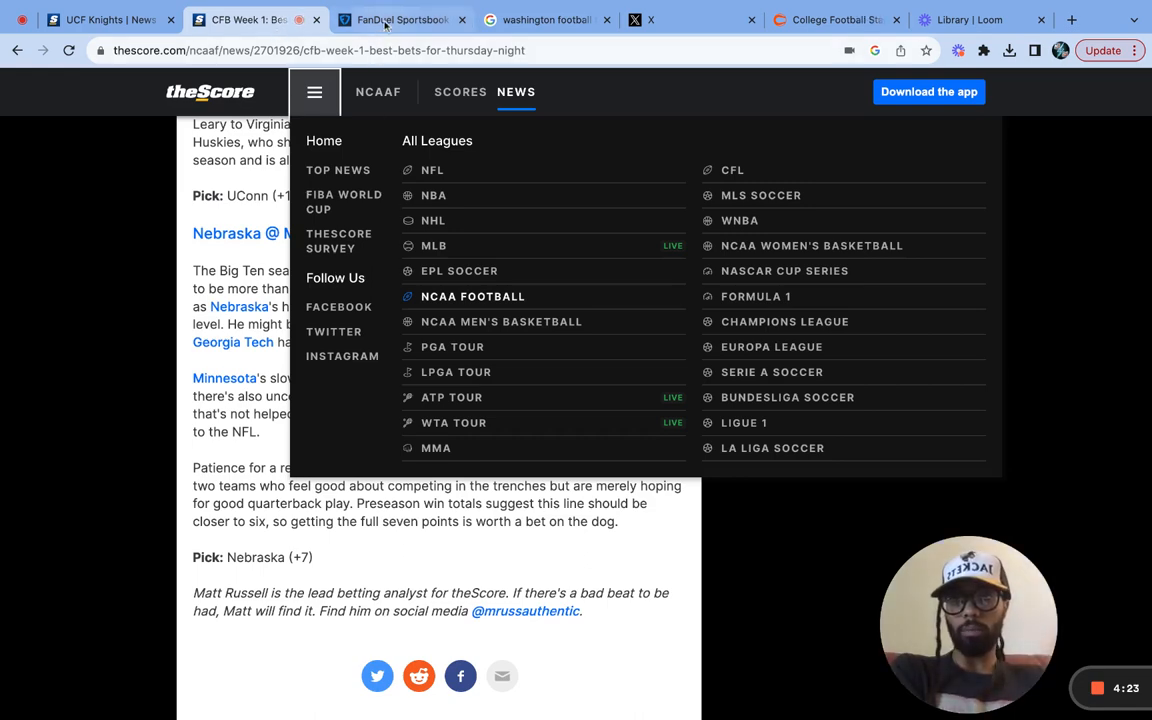
- Switch to FanDuel My Bets and scroll through the 8-leg parlay's Kent State, Minnesota, Utah and NC State legs
{"action": "left_click", "coordinate": [400, 20]}
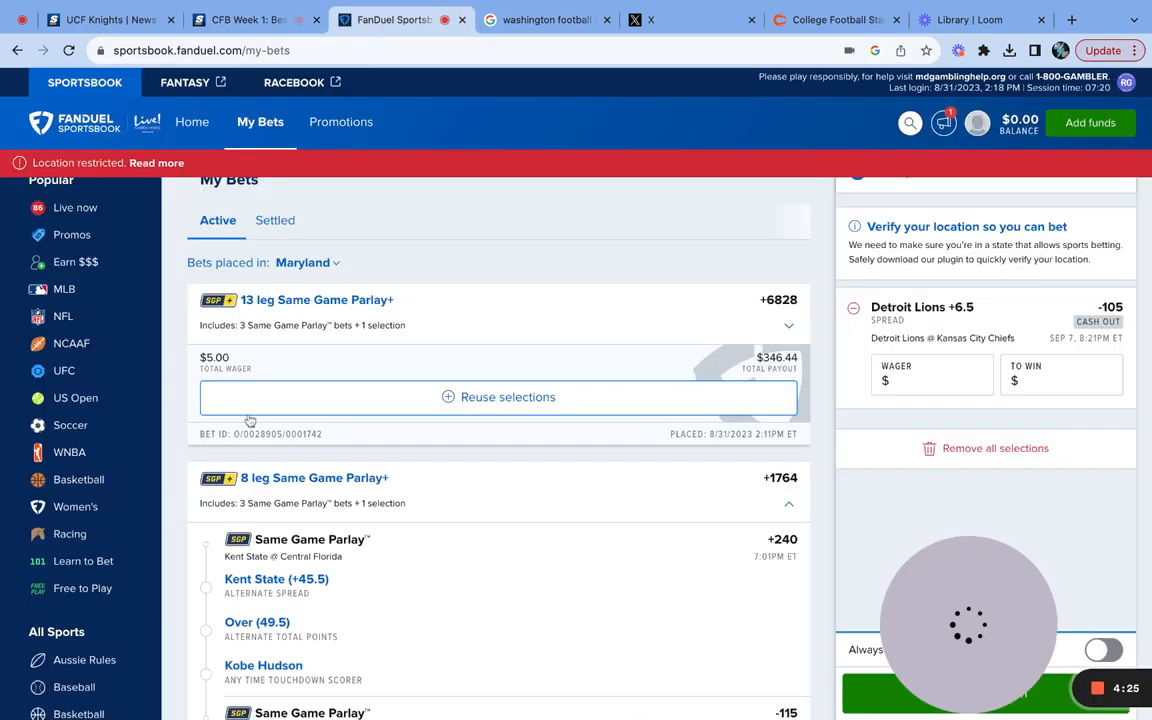
{"action": "scroll", "scroll_direction": "down", "scroll_amount": 3}
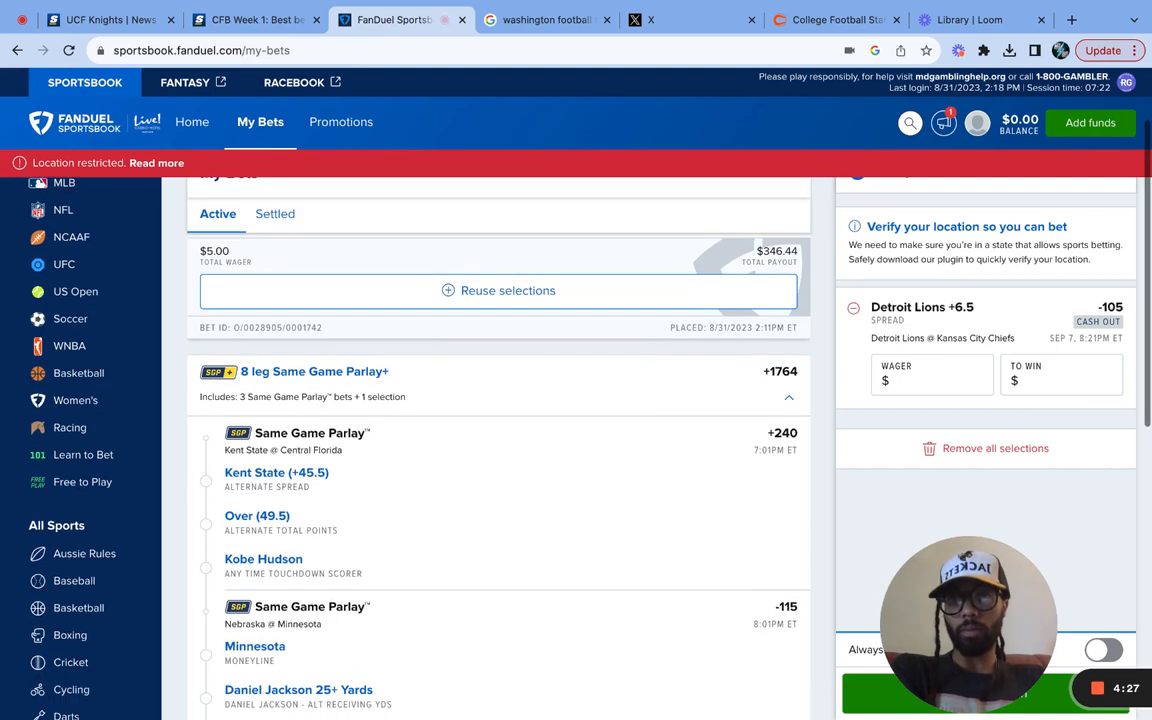
{"action": "scroll", "scroll_direction": "down", "scroll_amount": 3}
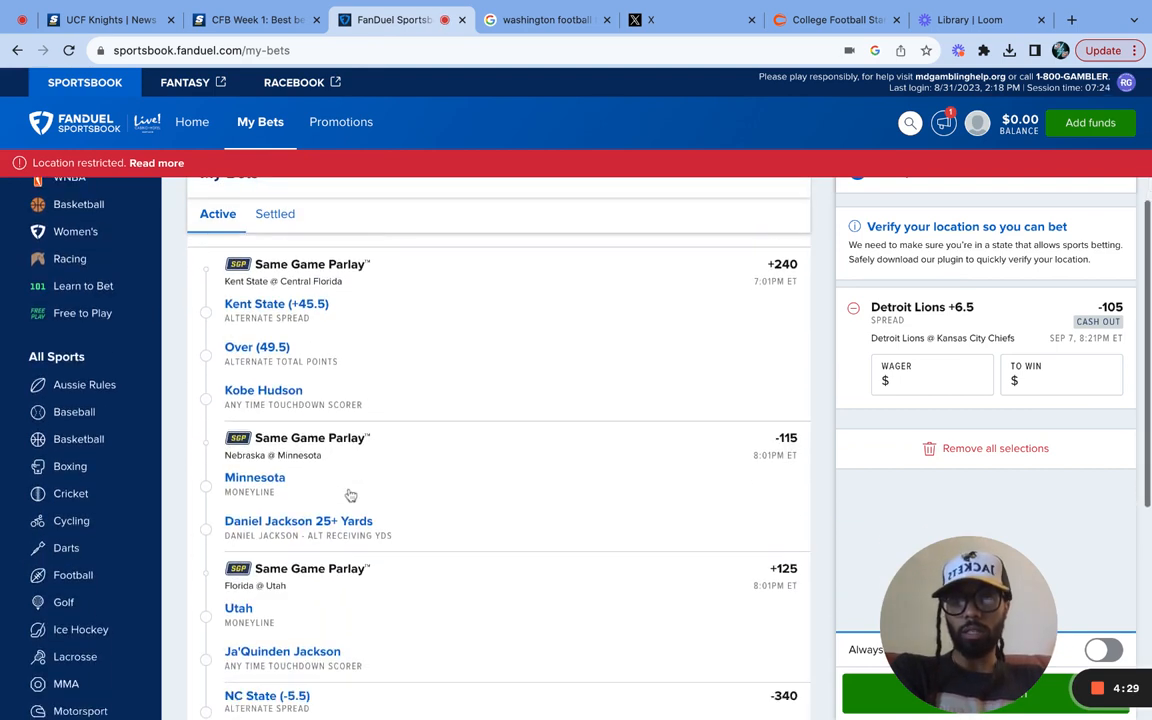
{"action": "scroll", "scroll_direction": "down", "scroll_amount": 3}
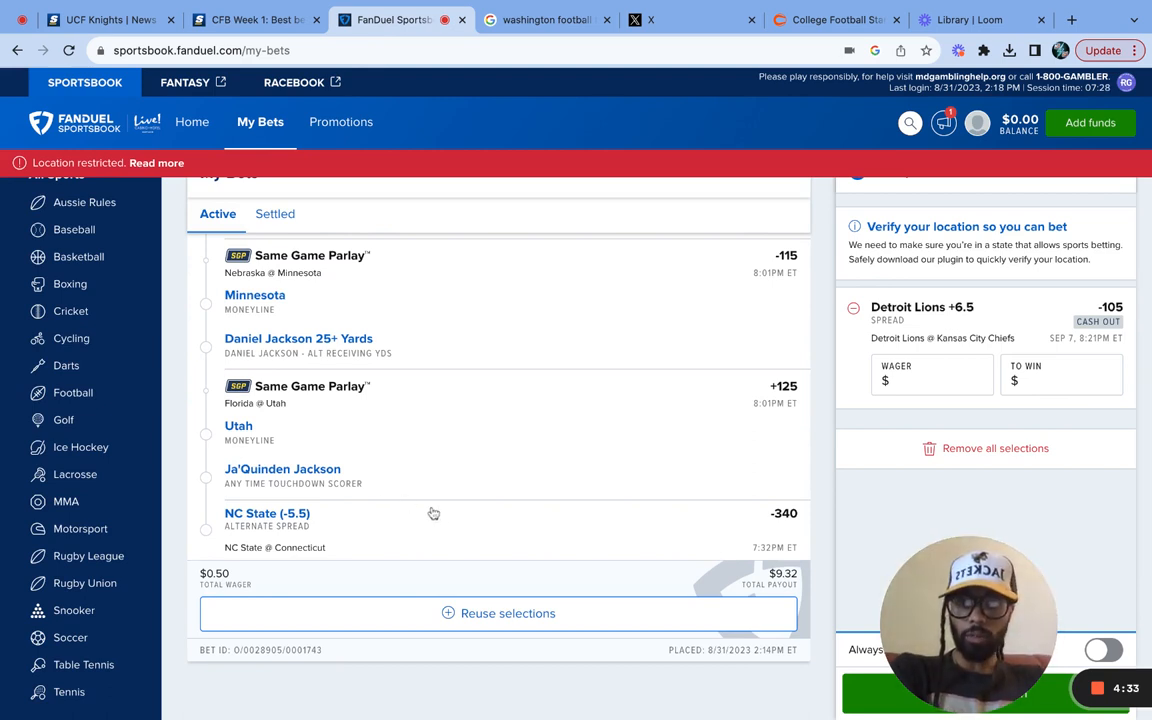
{"action": "scroll", "scroll_direction": "down", "scroll_amount": 3}
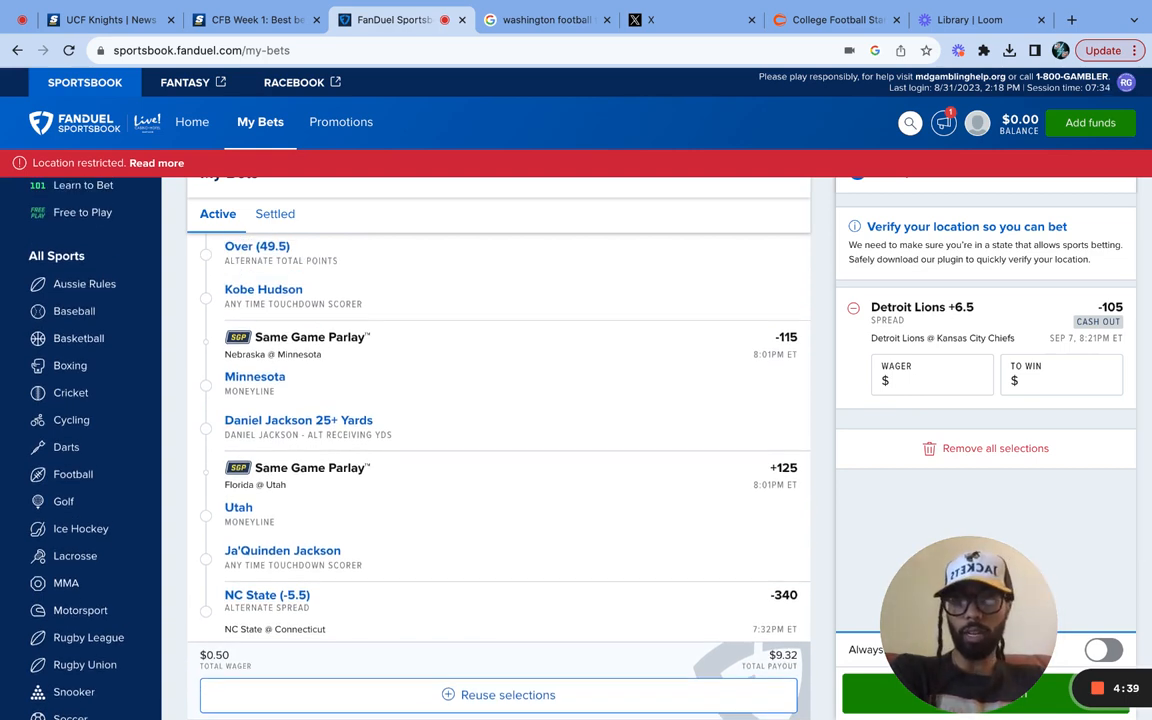
{"action": "scroll", "scroll_direction": "down", "scroll_amount": 3}
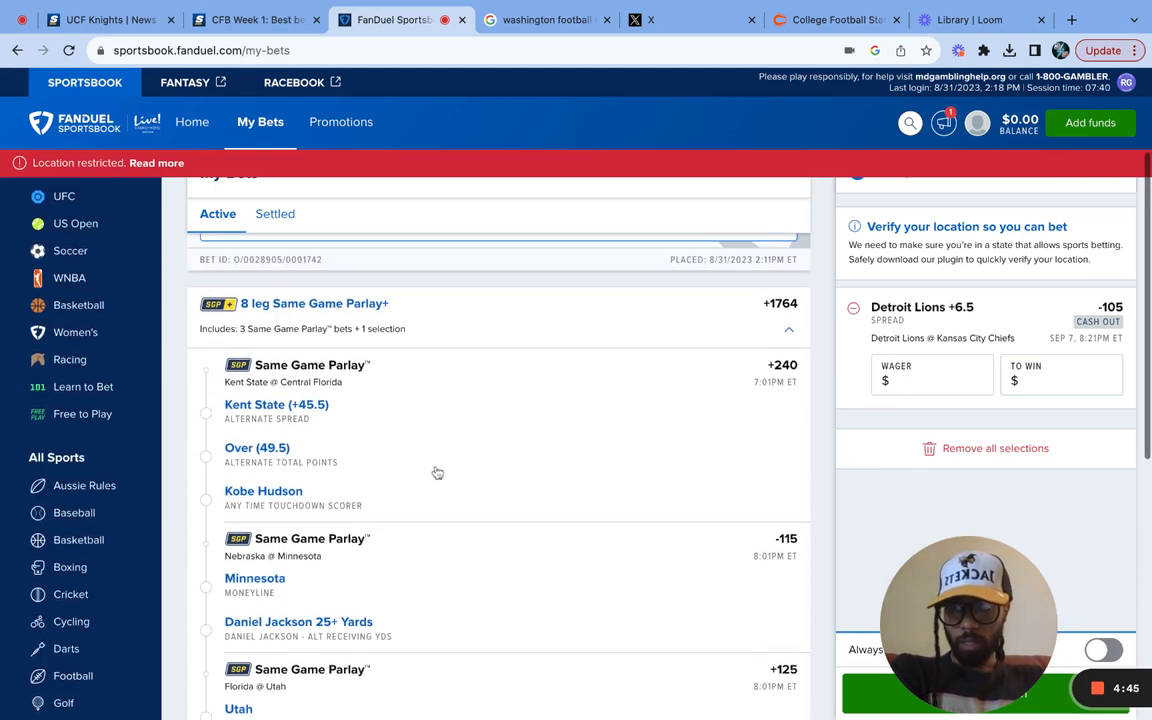
{"action": "scroll", "scroll_direction": "down", "scroll_amount": 3}
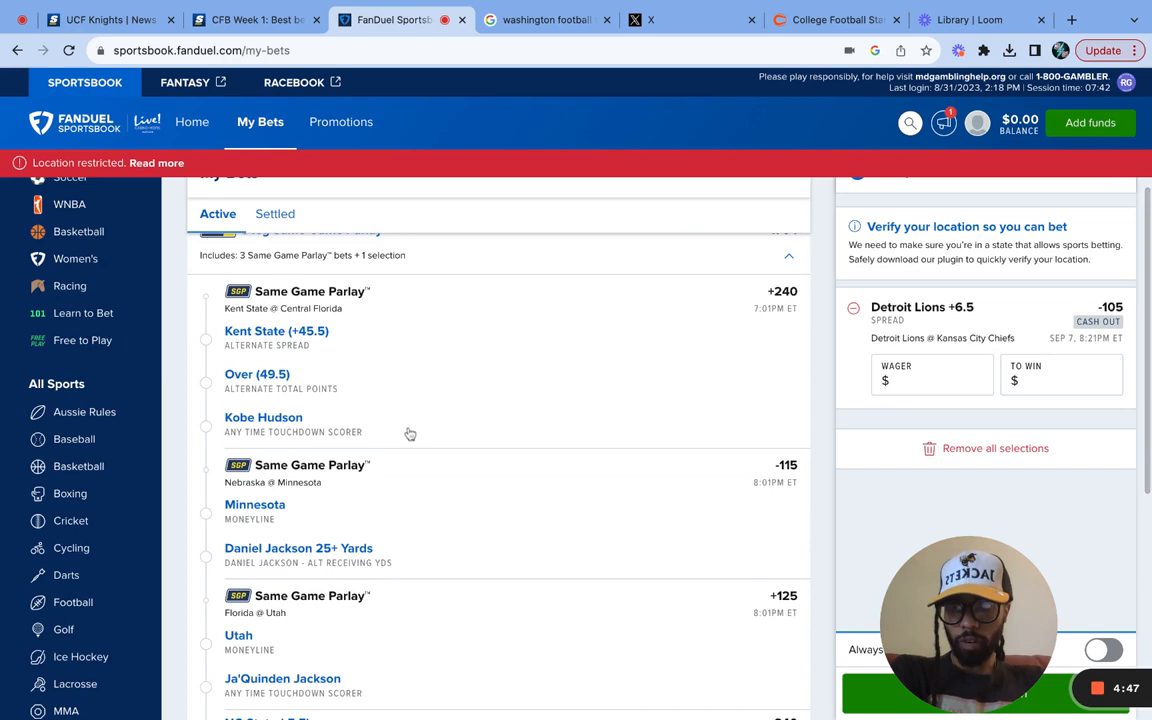
{"action": "scroll", "scroll_direction": "down", "scroll_amount": 3}
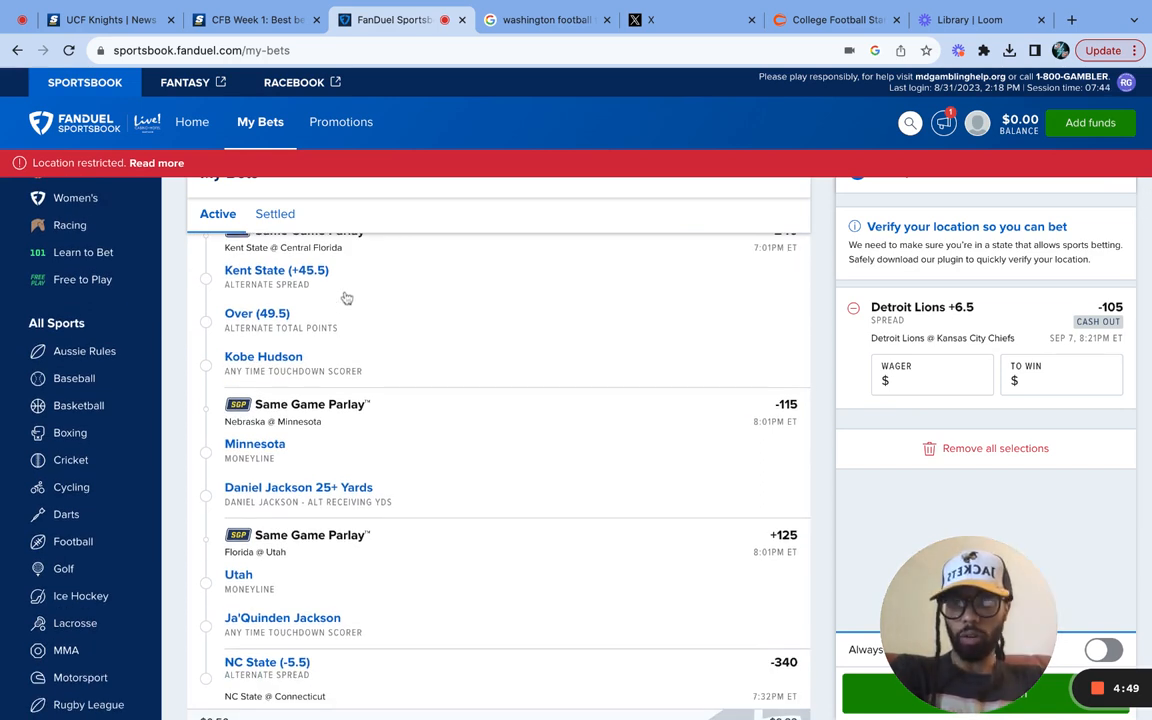
{"action": "mouse_move", "coordinate": [358, 362]}
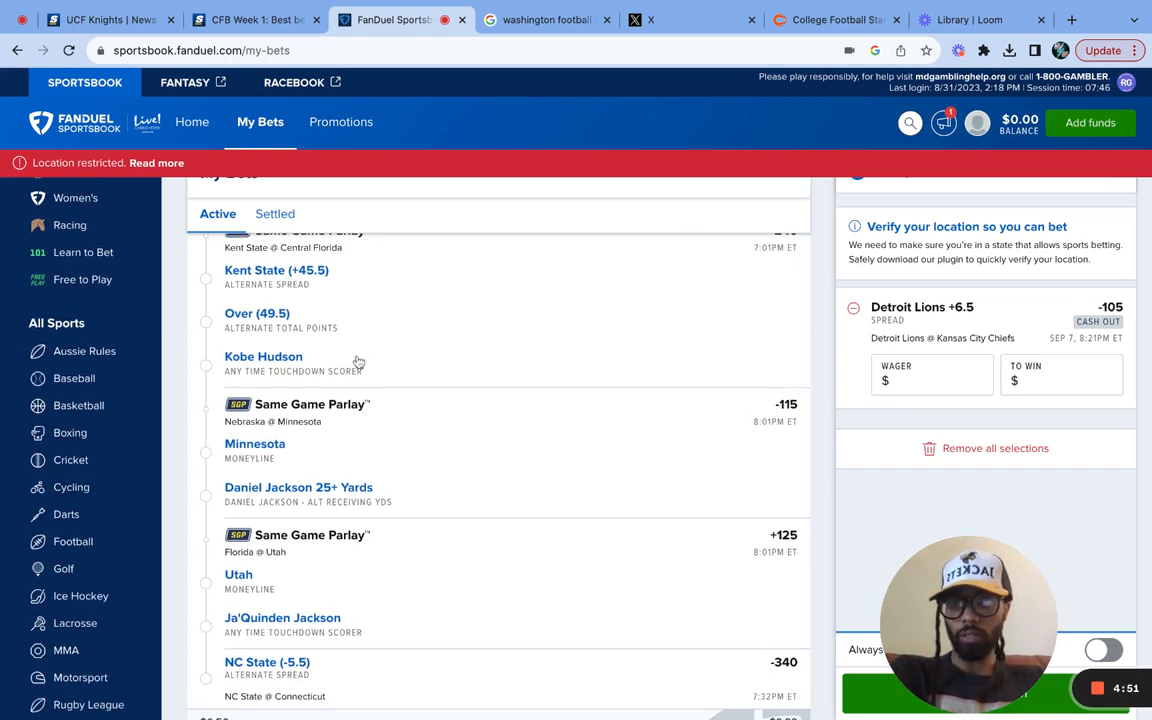
{"action": "mouse_move", "coordinate": [332, 340]}
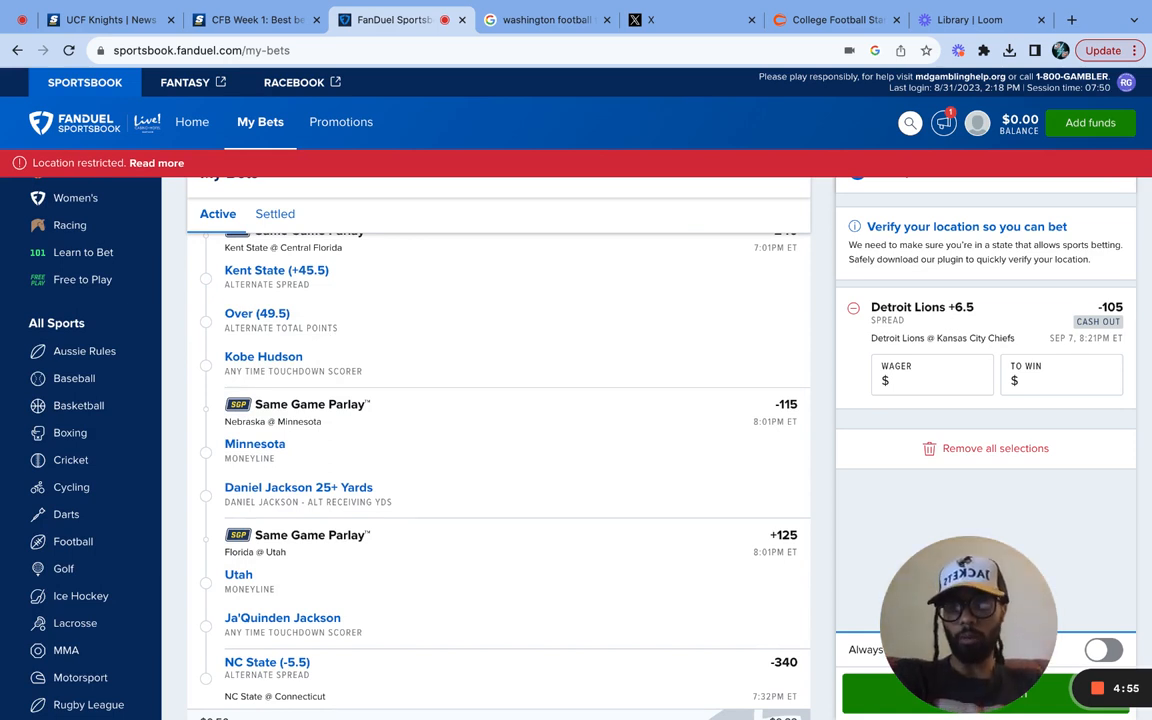
{"action": "scroll", "scroll_direction": "down", "scroll_amount": 3}
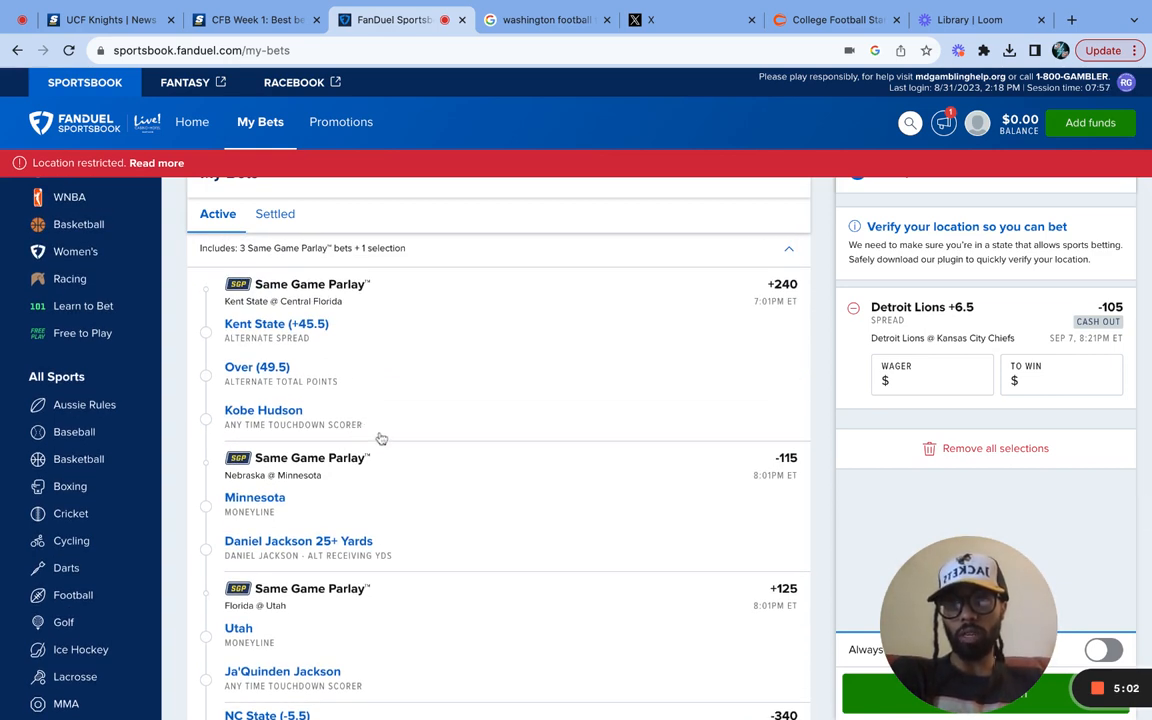
{"action": "scroll", "scroll_direction": "down", "scroll_amount": 3}
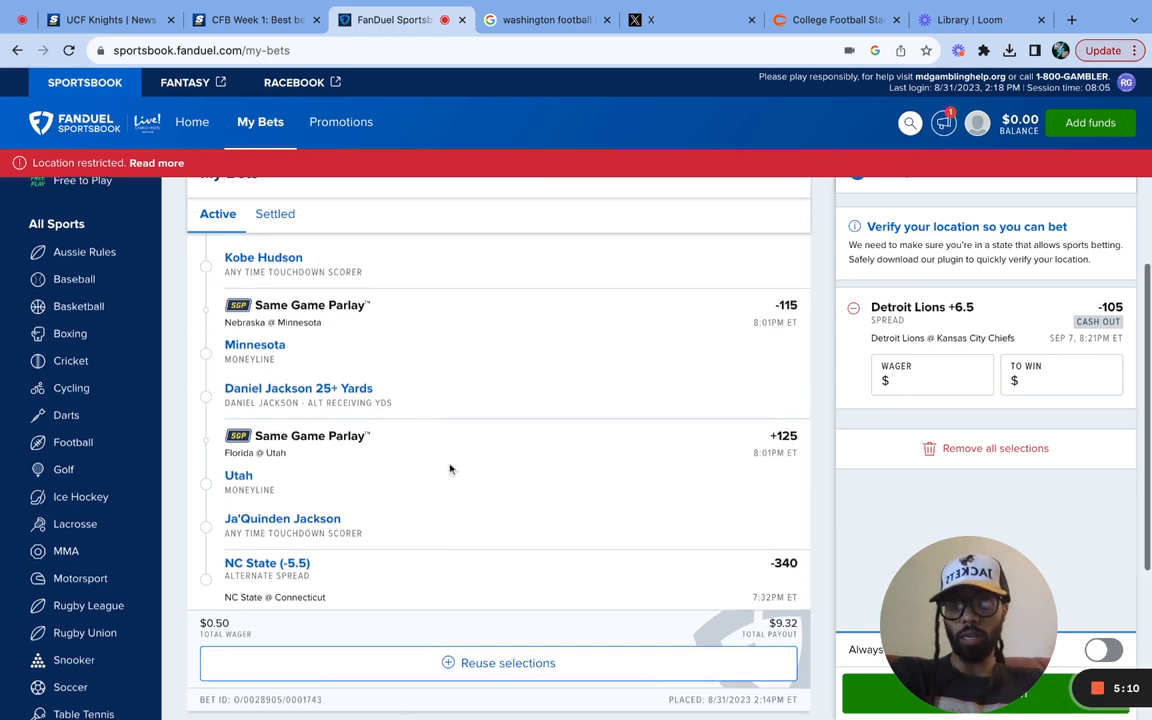
{"action": "scroll", "scroll_direction": "down", "scroll_amount": 3}
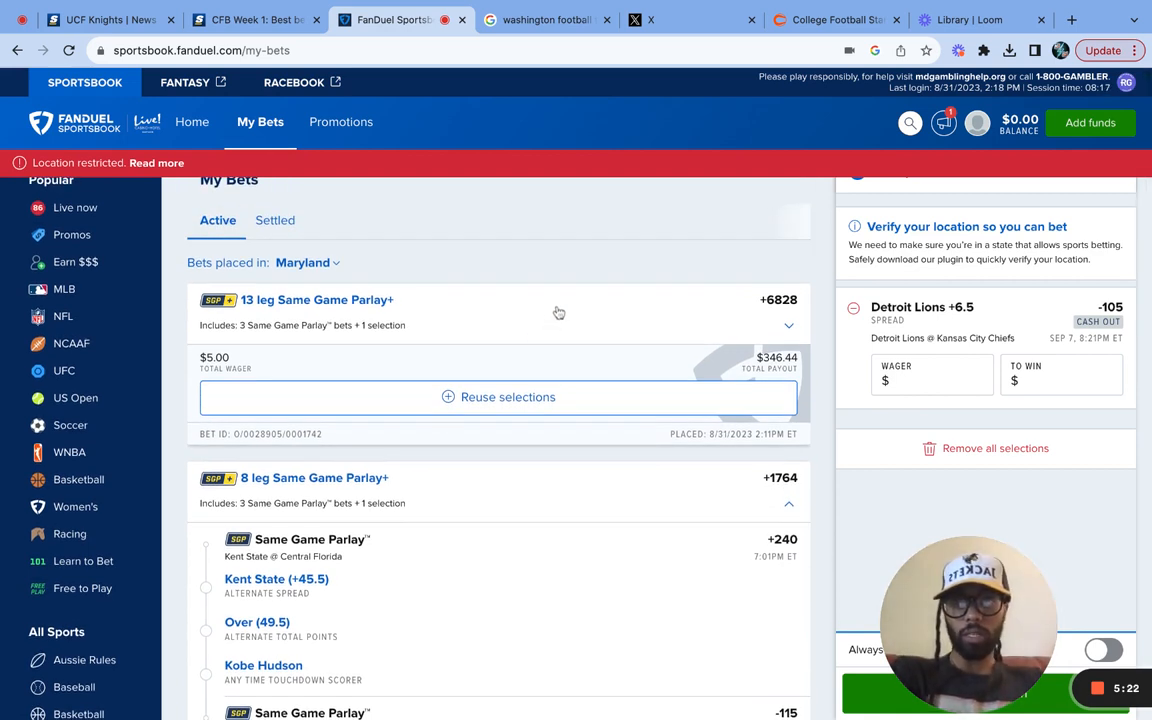
- Scroll through the 13-leg parlay's Kent State and NC State -2.5 legs, totaling $346.44
{"action": "scroll", "scroll_direction": "down", "scroll_amount": 3}
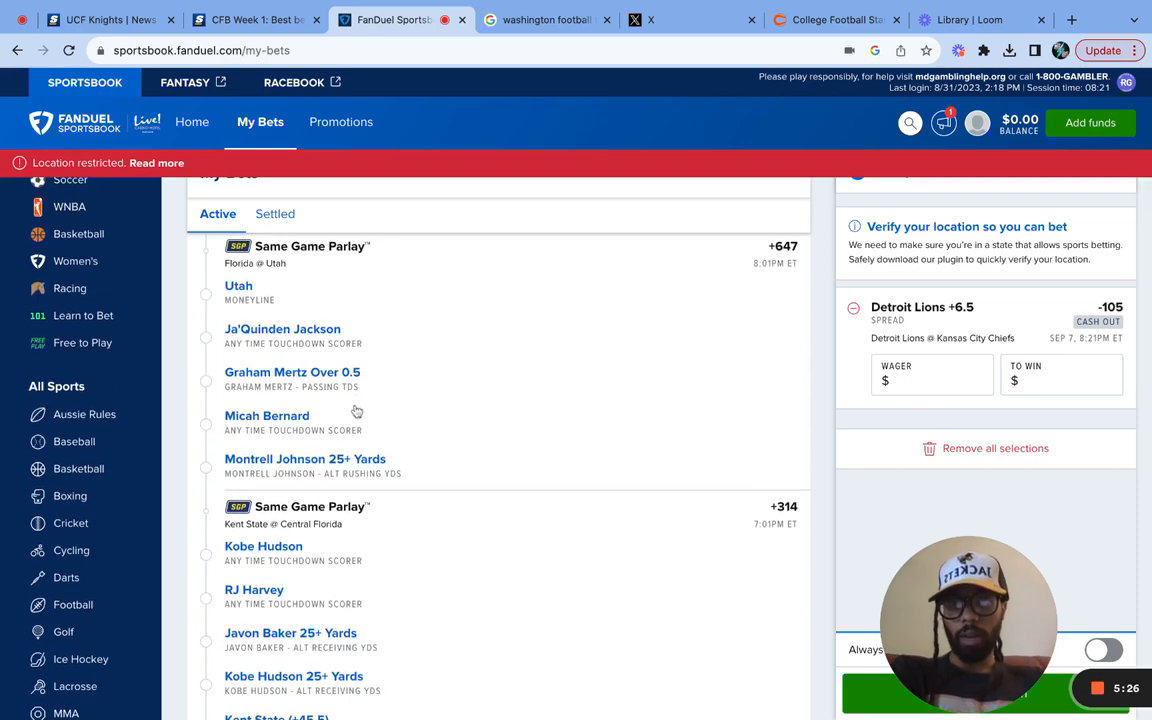
{"action": "scroll", "scroll_direction": "down", "scroll_amount": 3}
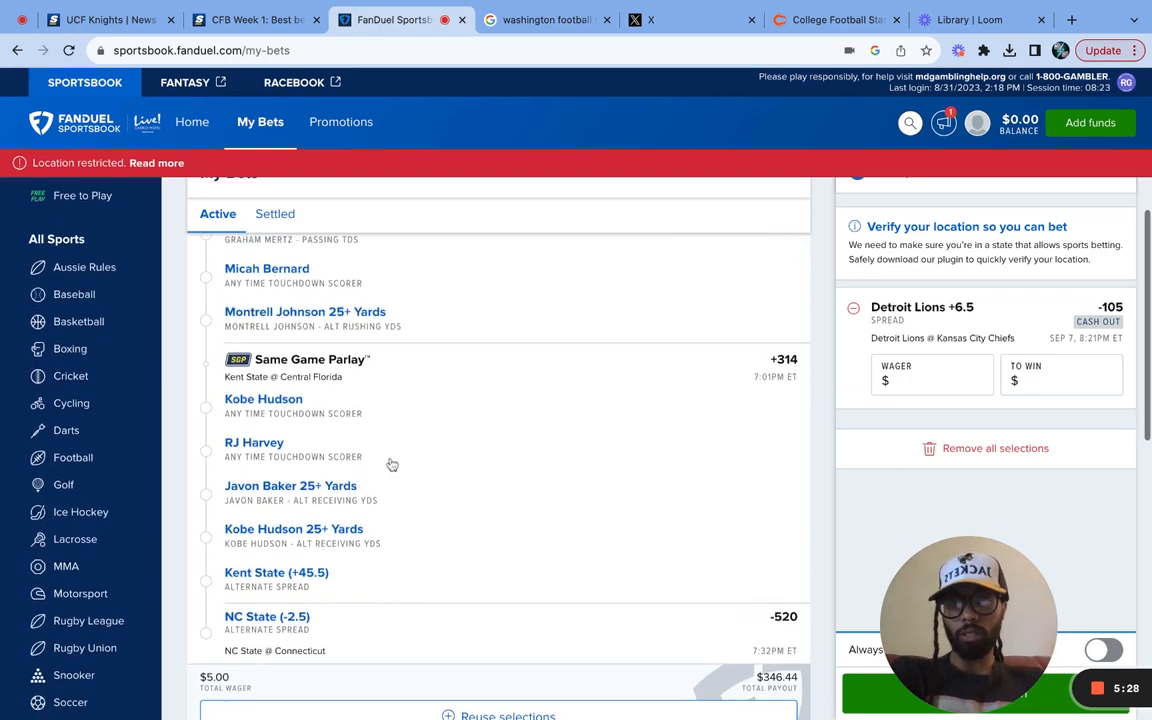
{"action": "scroll", "scroll_direction": "down", "scroll_amount": 3}
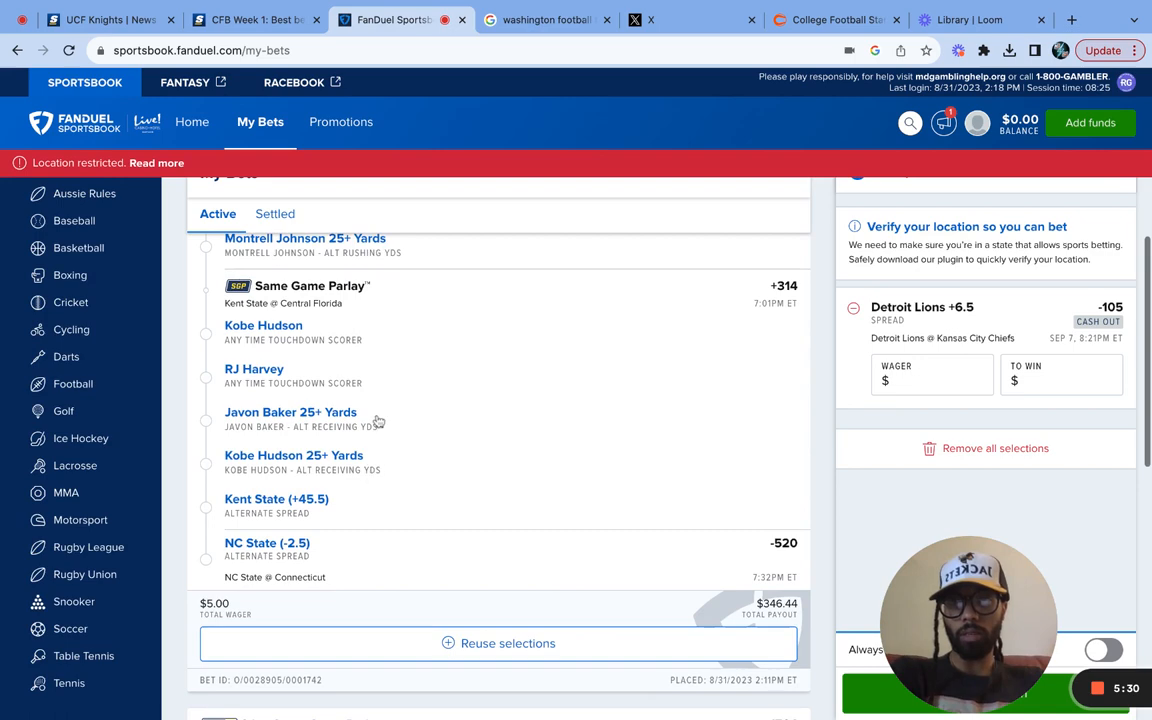
{"action": "scroll", "scroll_direction": "down", "scroll_amount": 3}
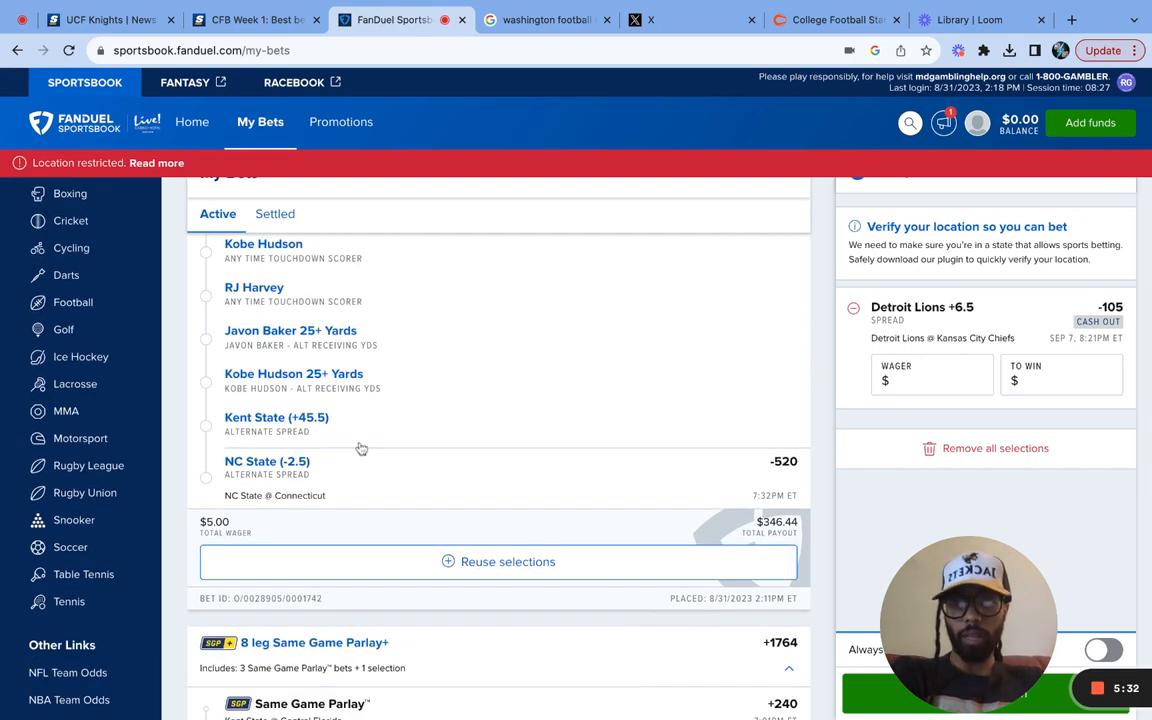